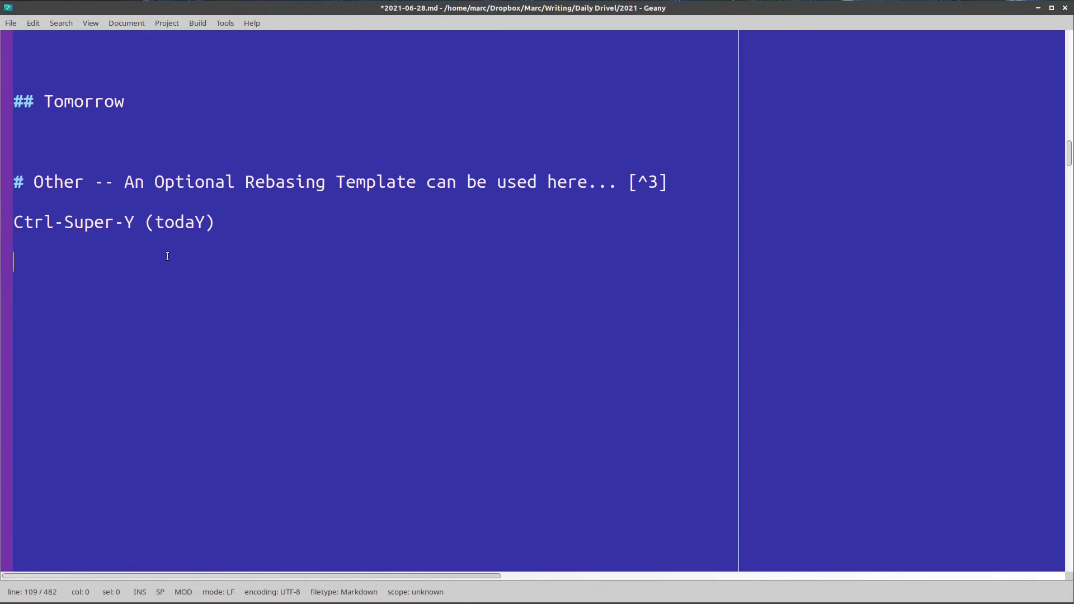
Step: Add the line 'Geany - Free Windows, Linux, and Mac.' under the Ctrl-Super-Y note
text(Geany - Free)
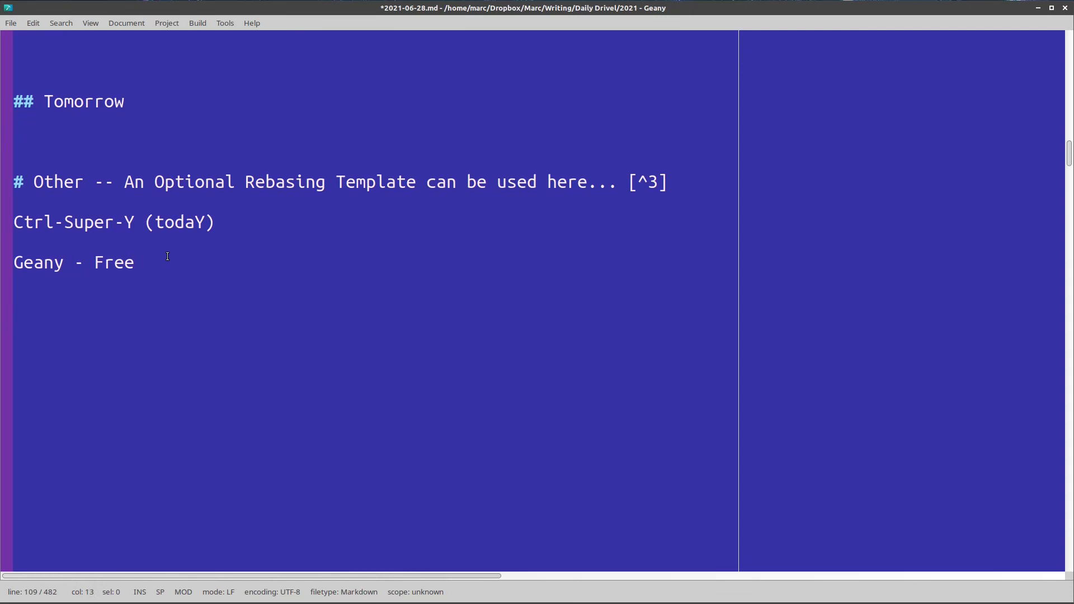
text(Windows, Linux, and Mac.)
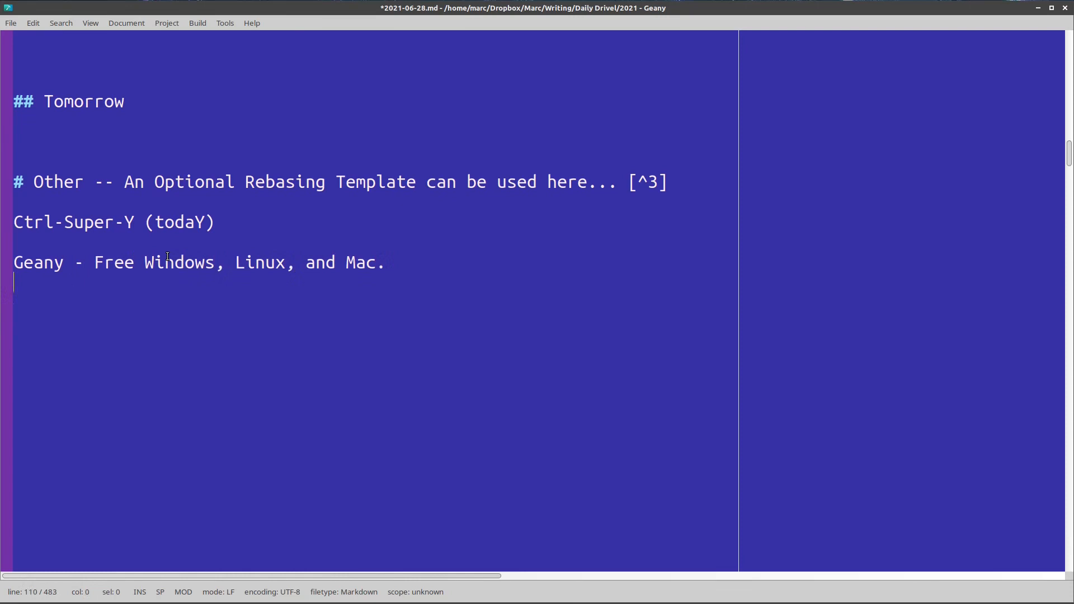
key(Return)
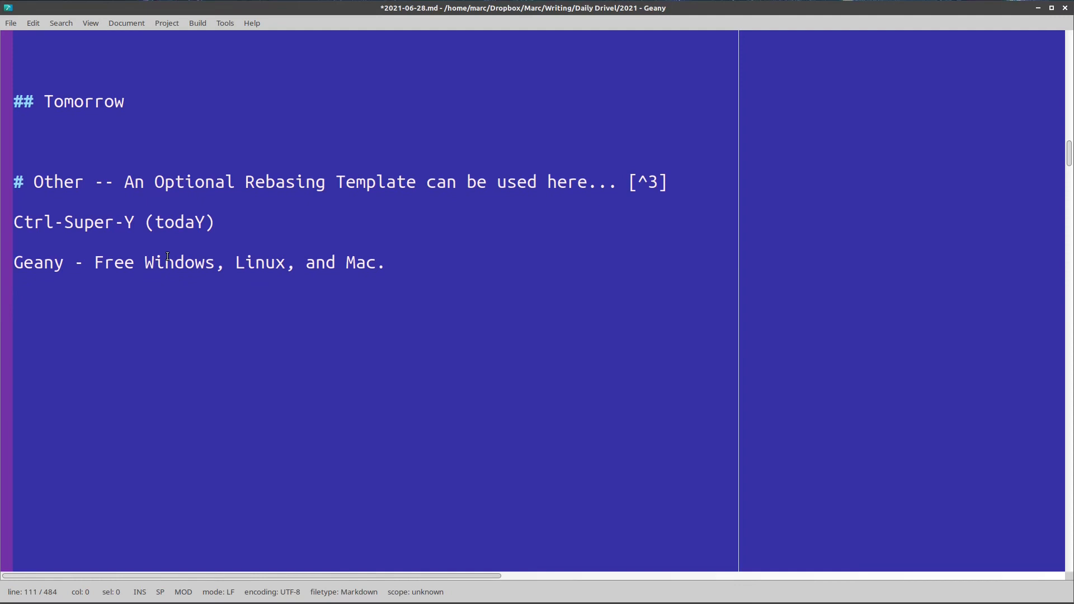
mouse_move(163, 295)
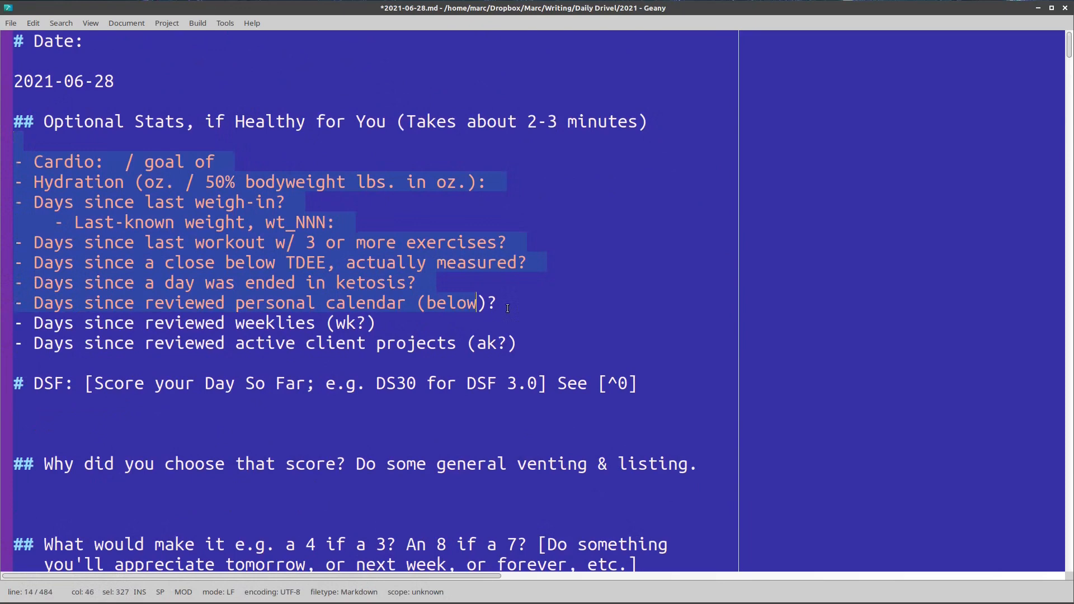
click(223, 162)
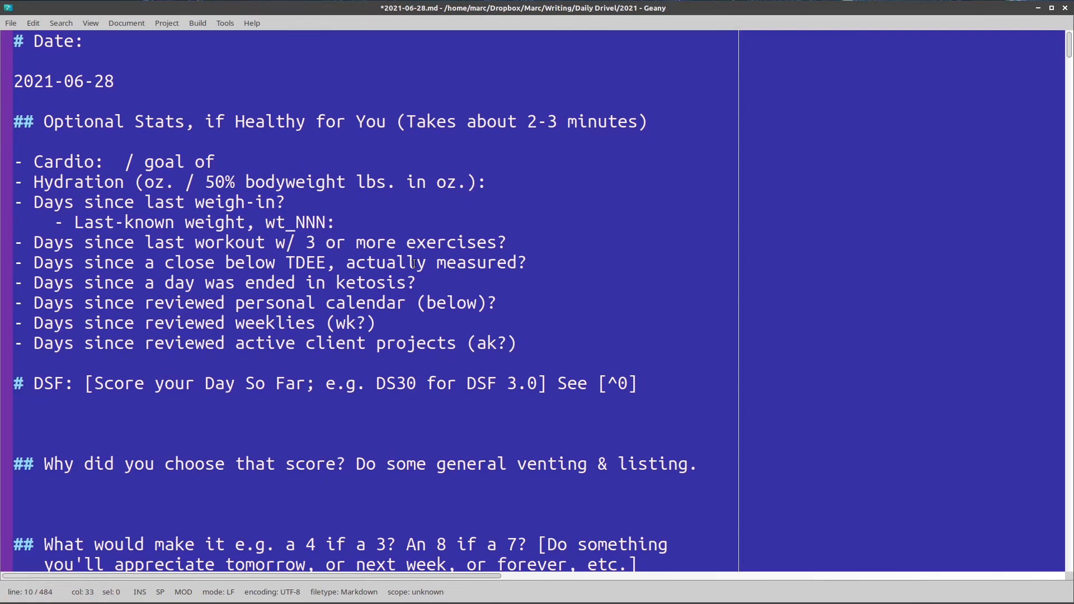
drag(15, 162, 526, 343)
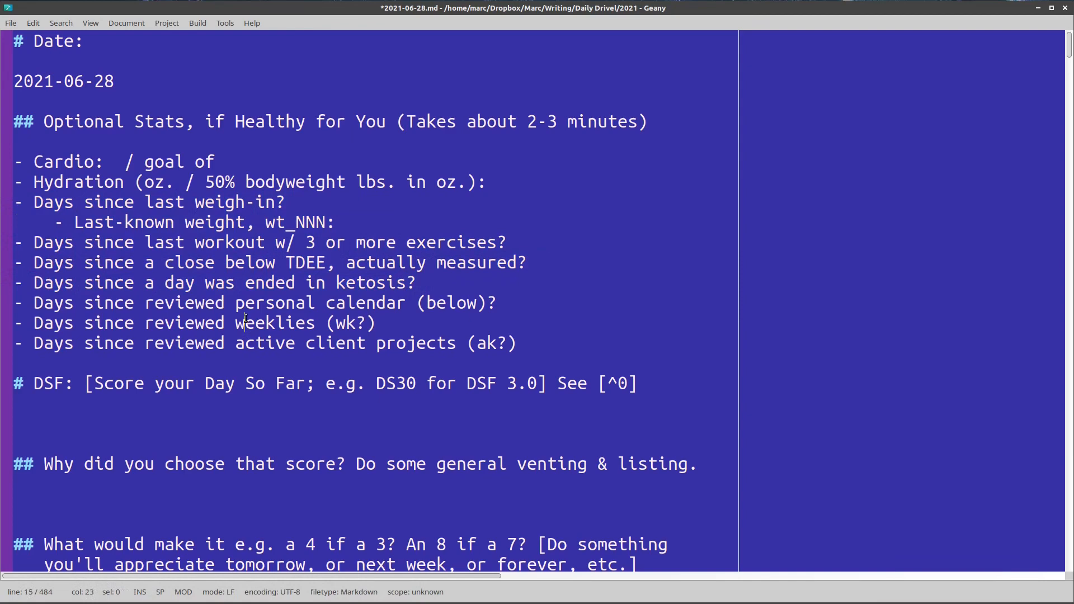
click(521, 318)
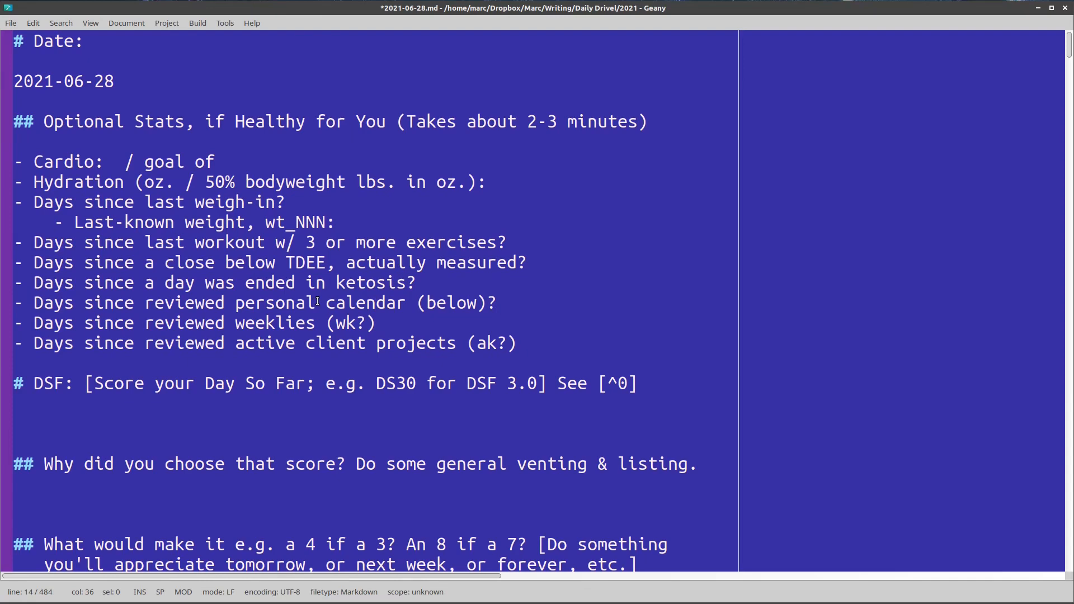
click(403, 323)
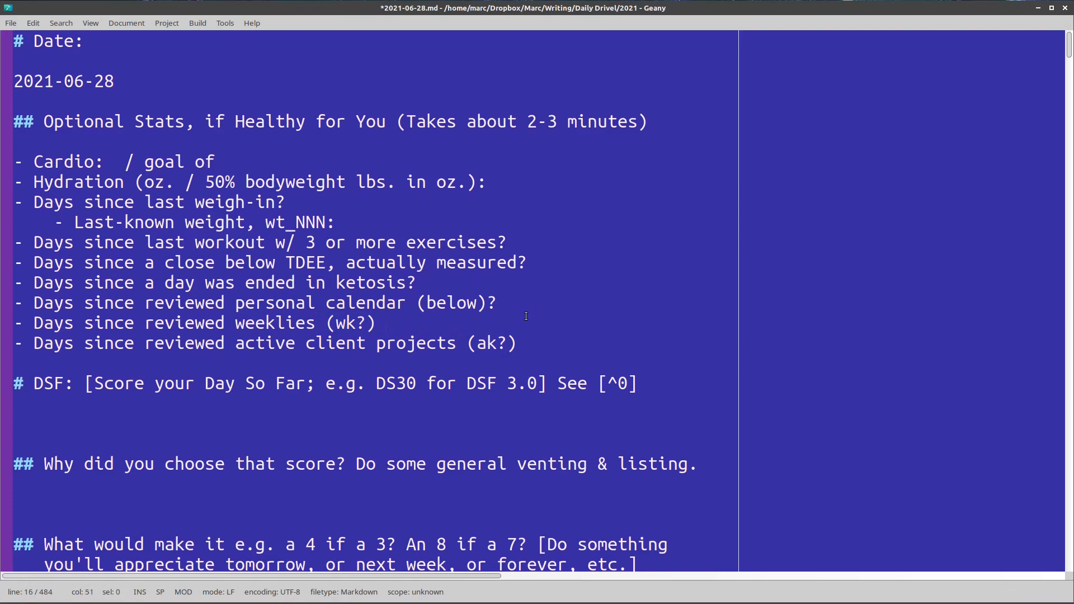
scroll(down, 3)
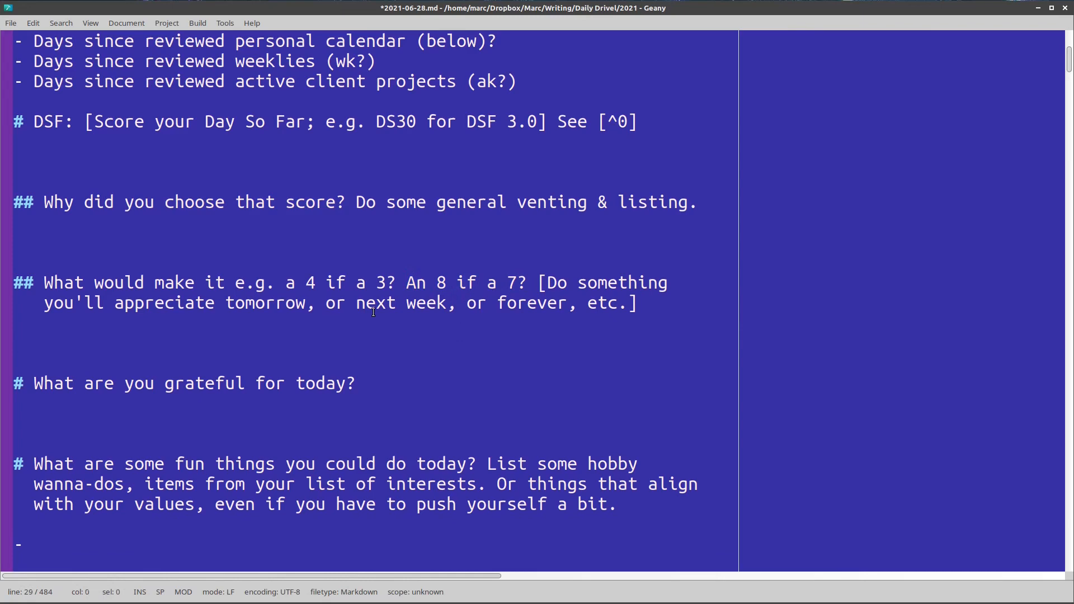
scroll(down, 3)
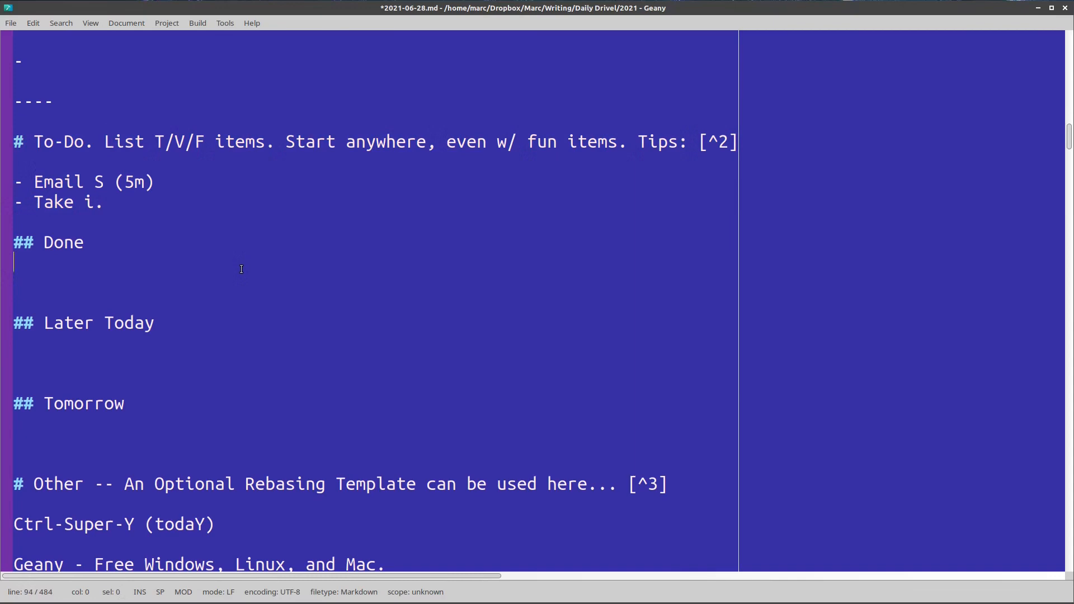
scroll(down, 3)
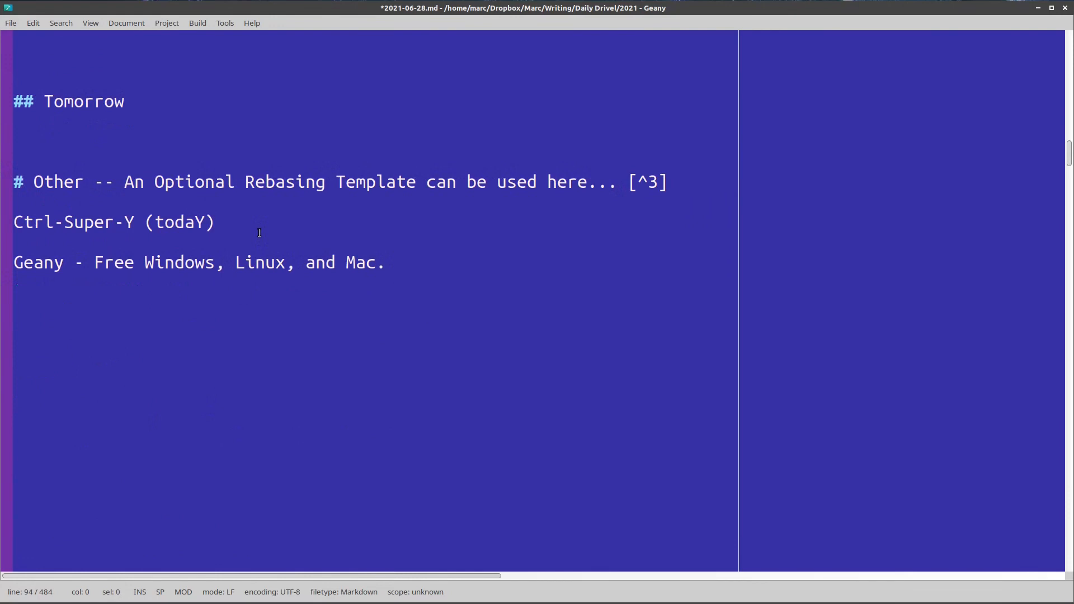
double_click(181, 221)
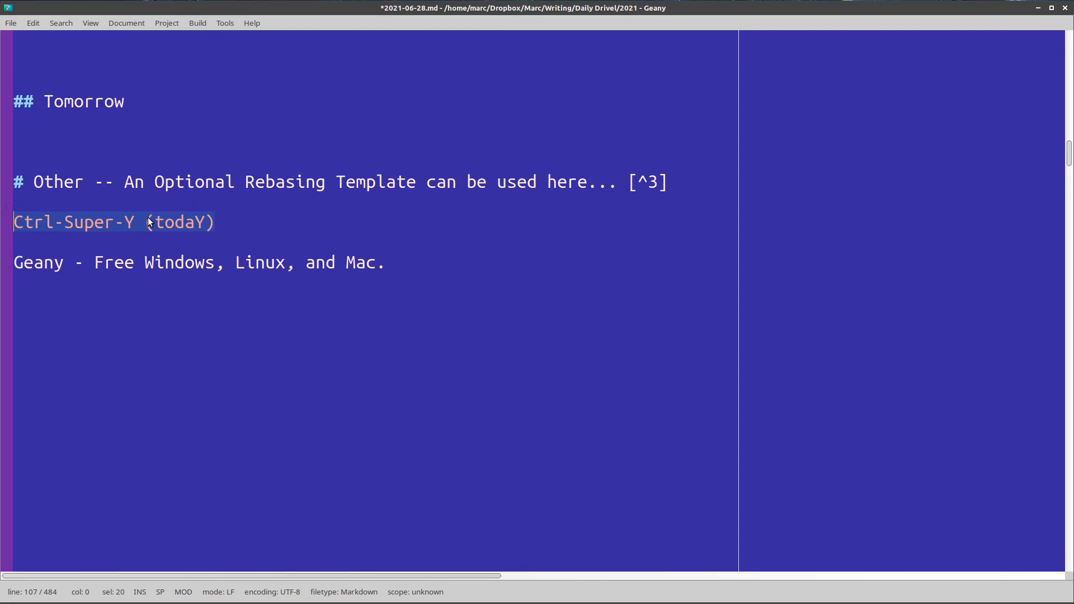
mouse_move(254, 222)
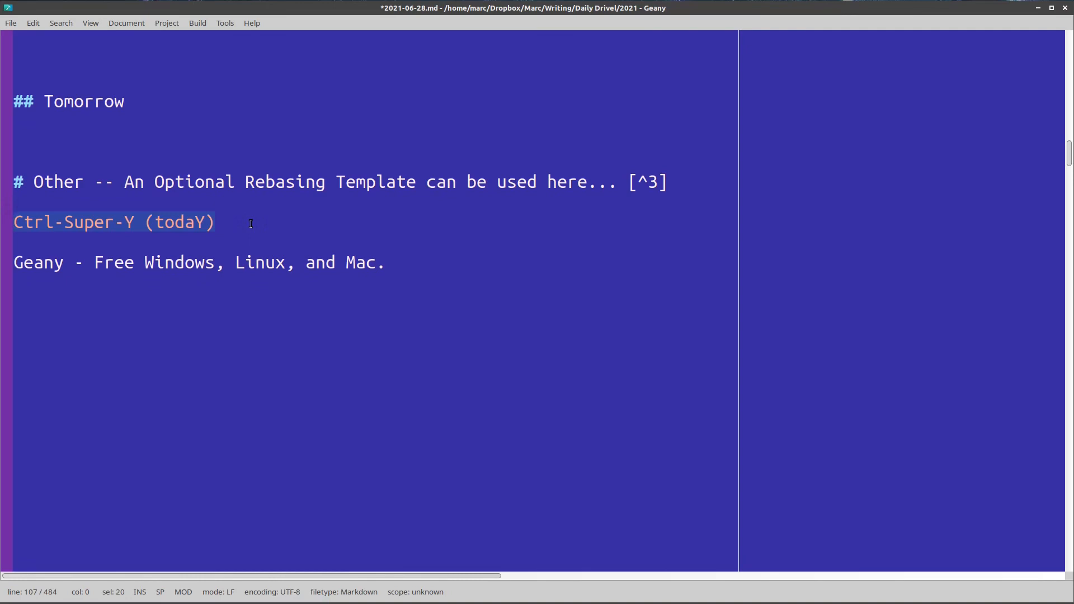
mouse_move(265, 222)
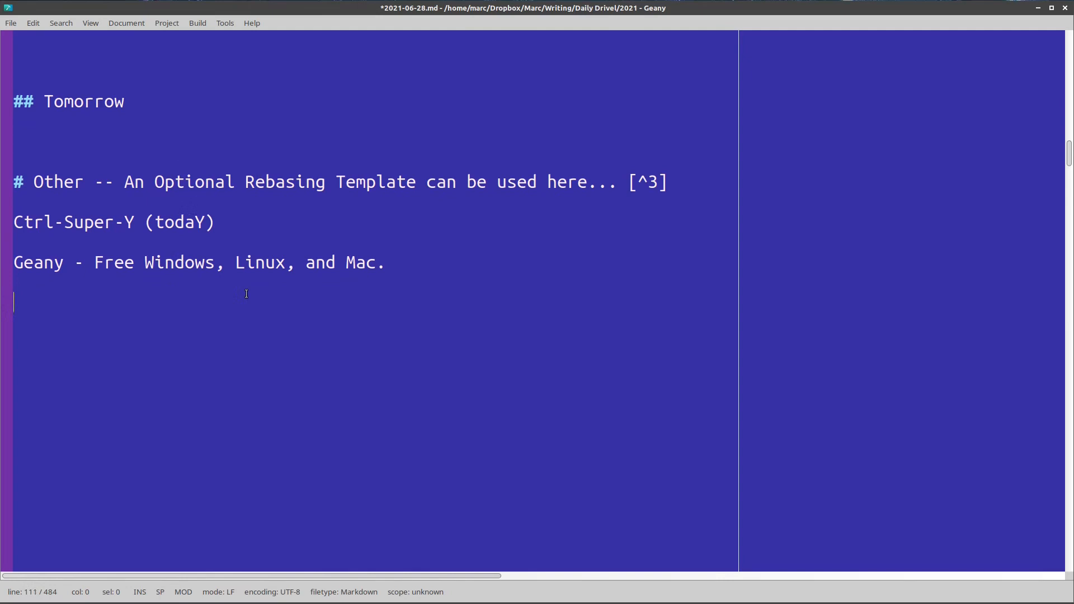
mouse_move(92, 257)
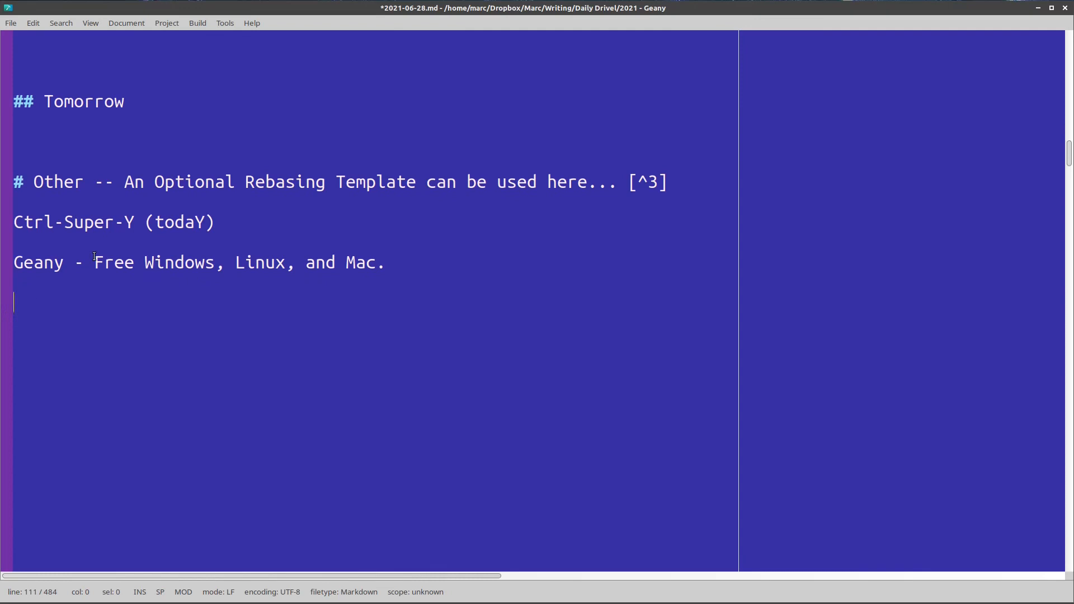
mouse_move(380, 342)
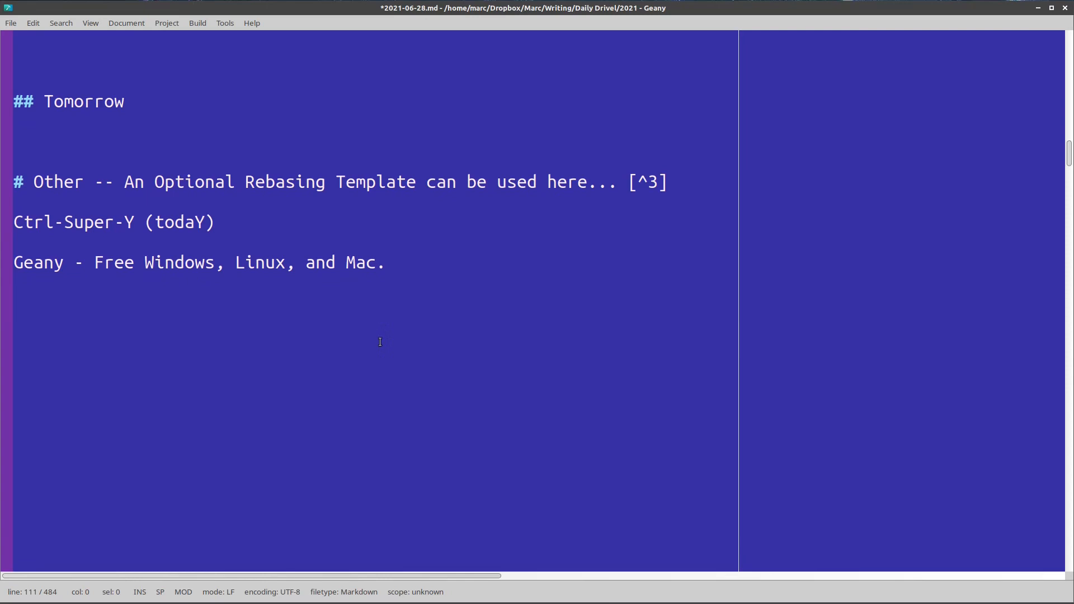
mouse_move(318, 319)
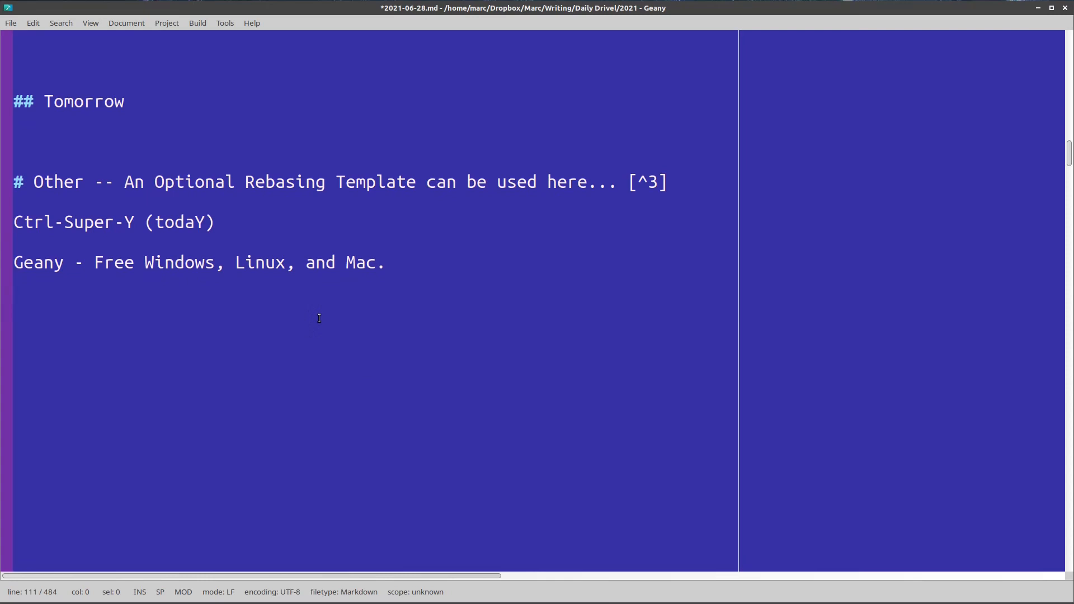
mouse_move(125, 275)
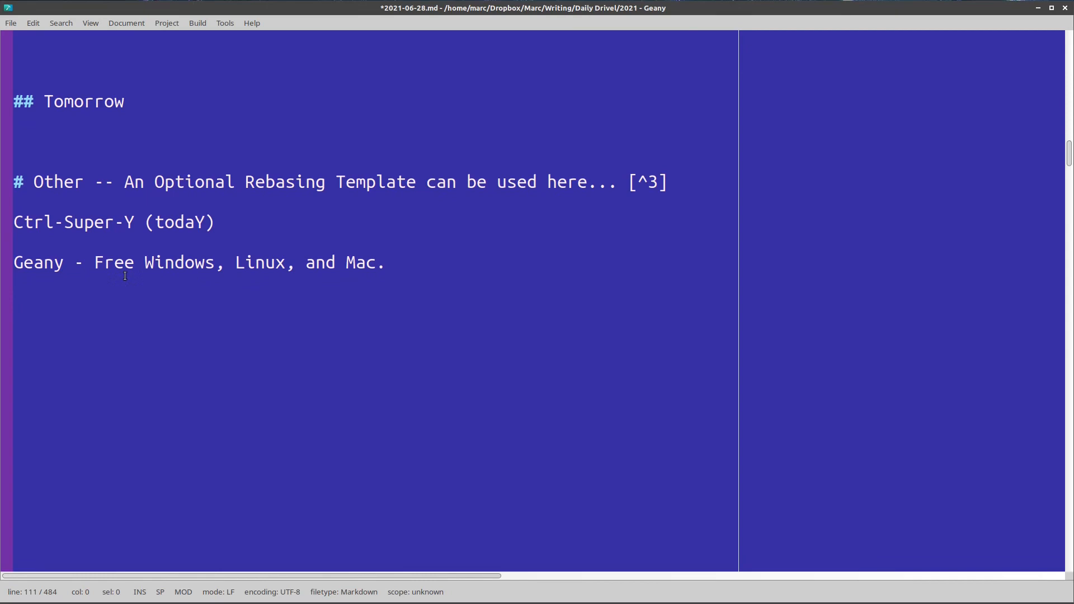
Step: Add a 'Snippets' line and begin typing the snippet trigger 'gti' below it
text(Snippets)
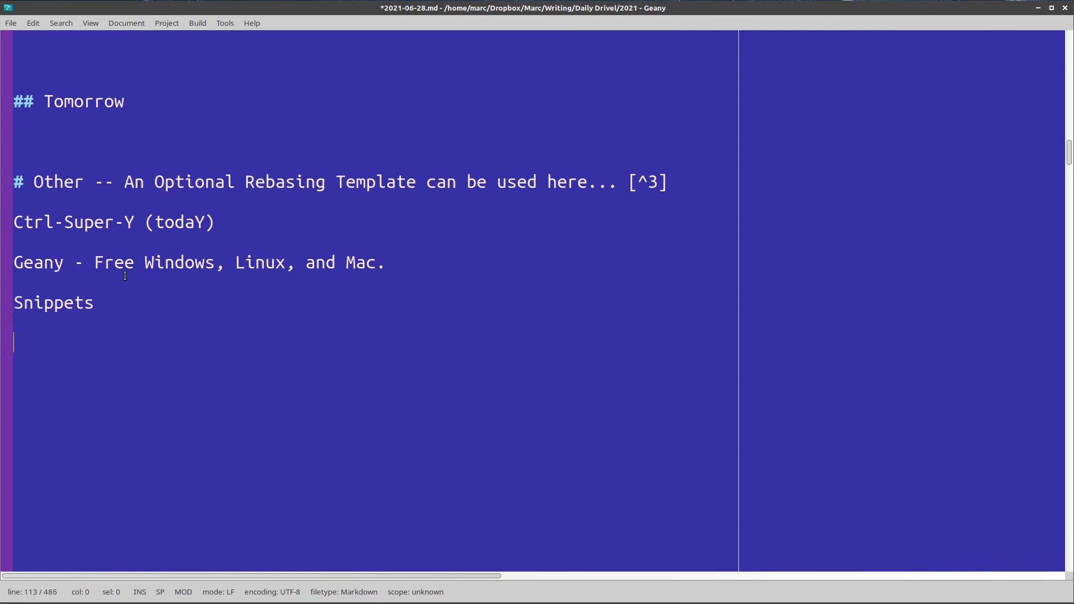
text(gti)
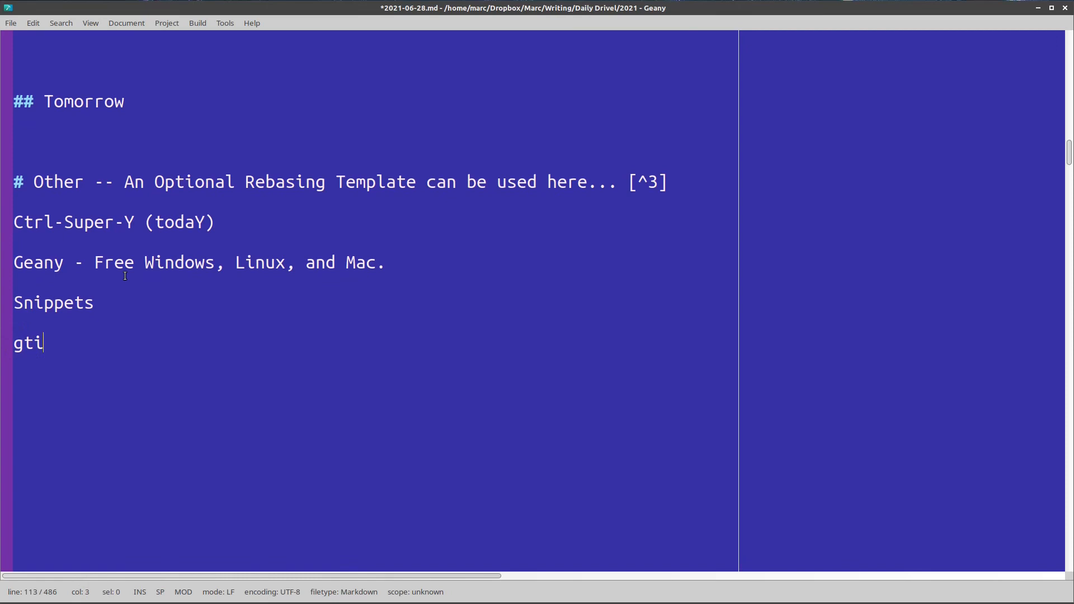
Step: Expand the snippet into a '## It's 4:20 pm.' heading with bullet points
text(()
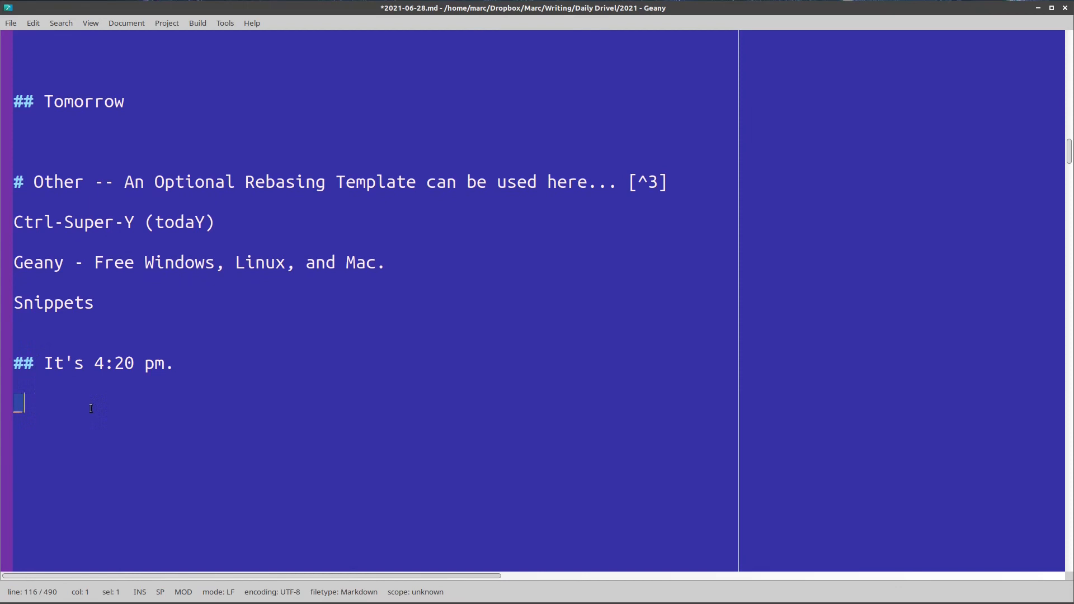
mouse_move(46, 392)
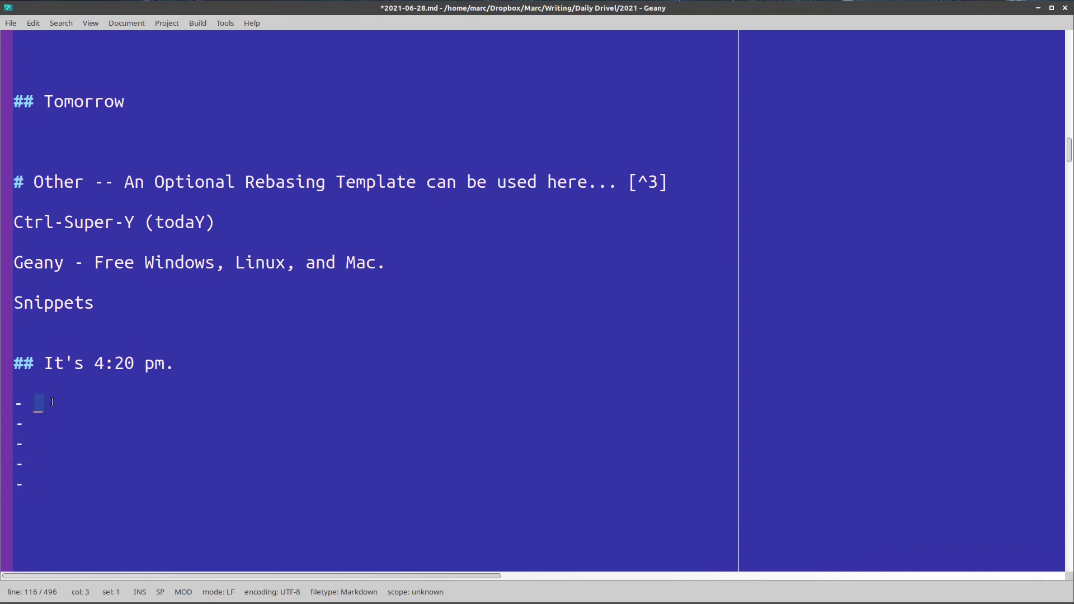
text(Typ)
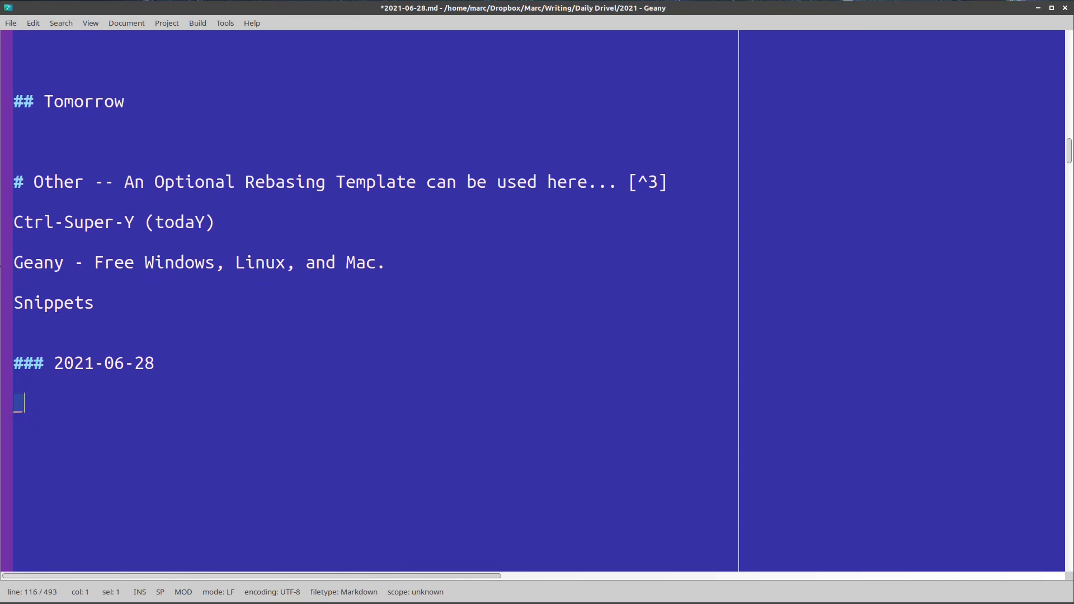
Step: Delete the '### 2021-06-28' date heading below Snippets
double_click(103, 364)
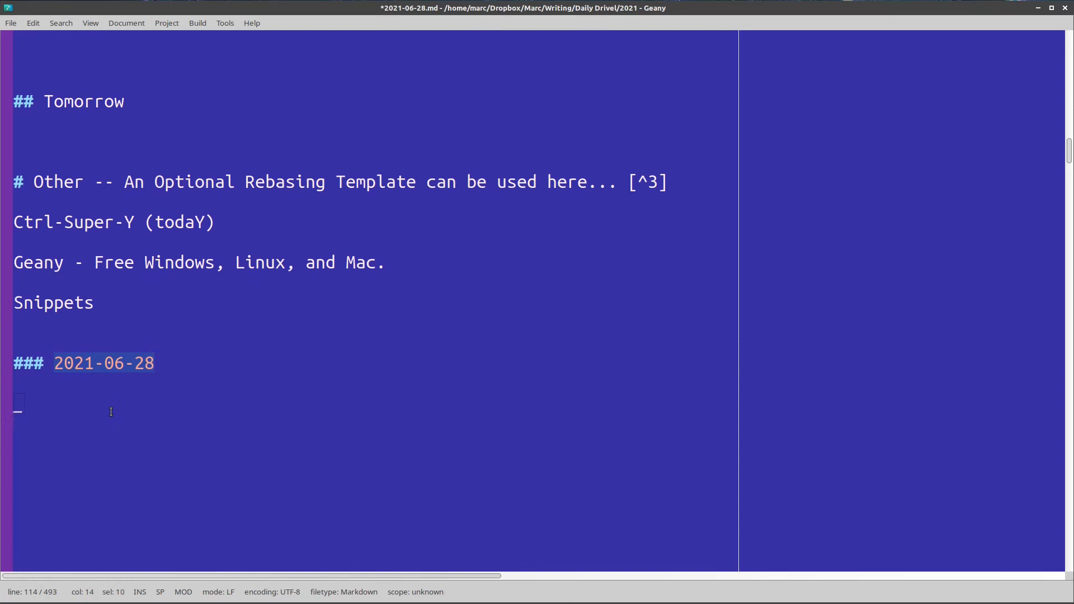
click(26, 419)
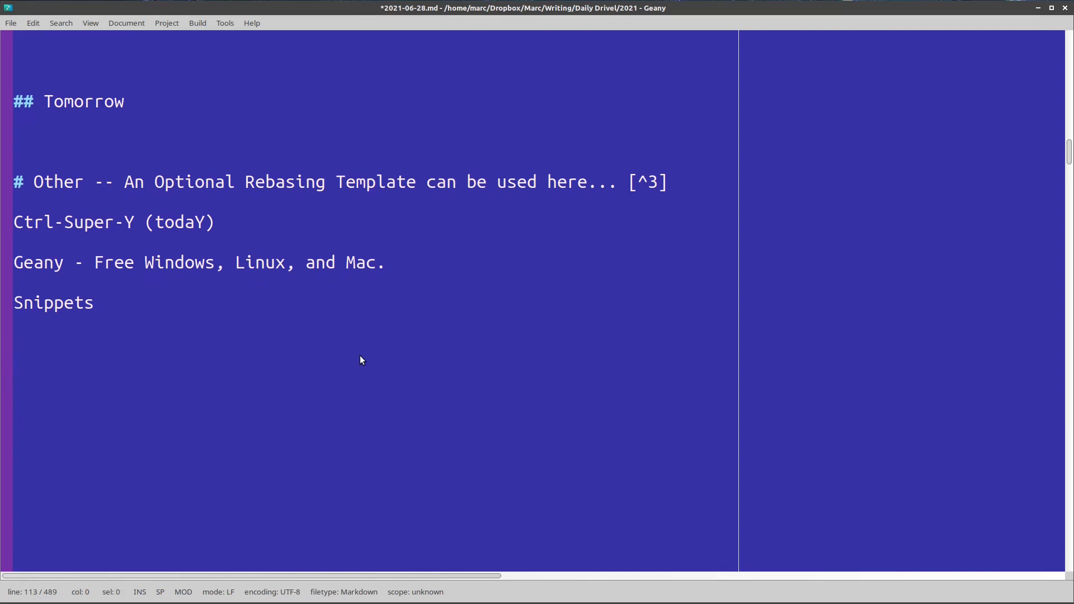
Step: Place the cursor under the 'Just Schedulin'' heading with time slots from 4:22p
scroll(down, 3)
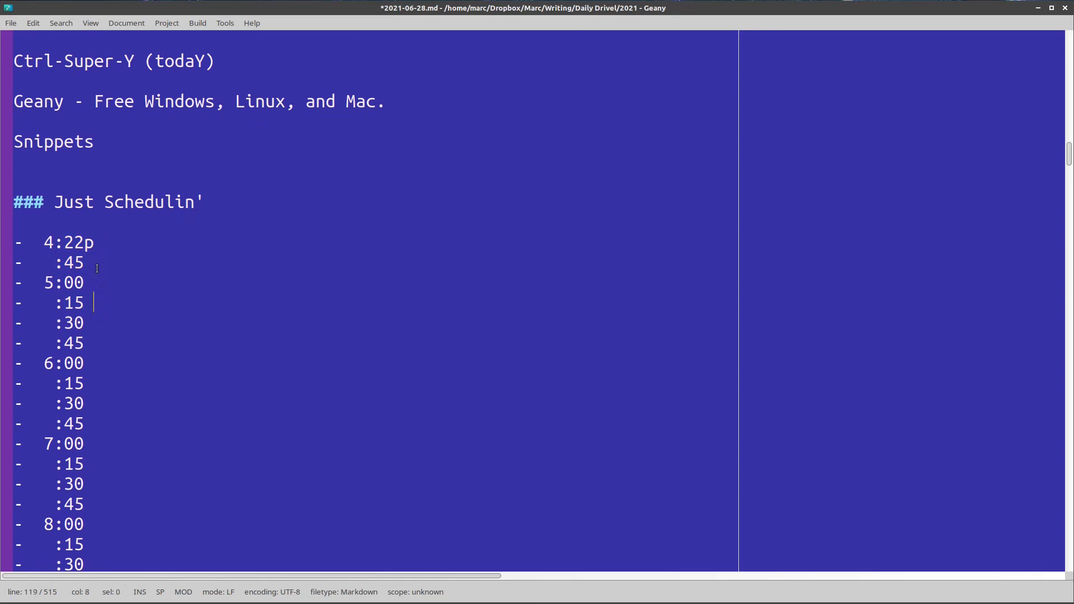
click(65, 242)
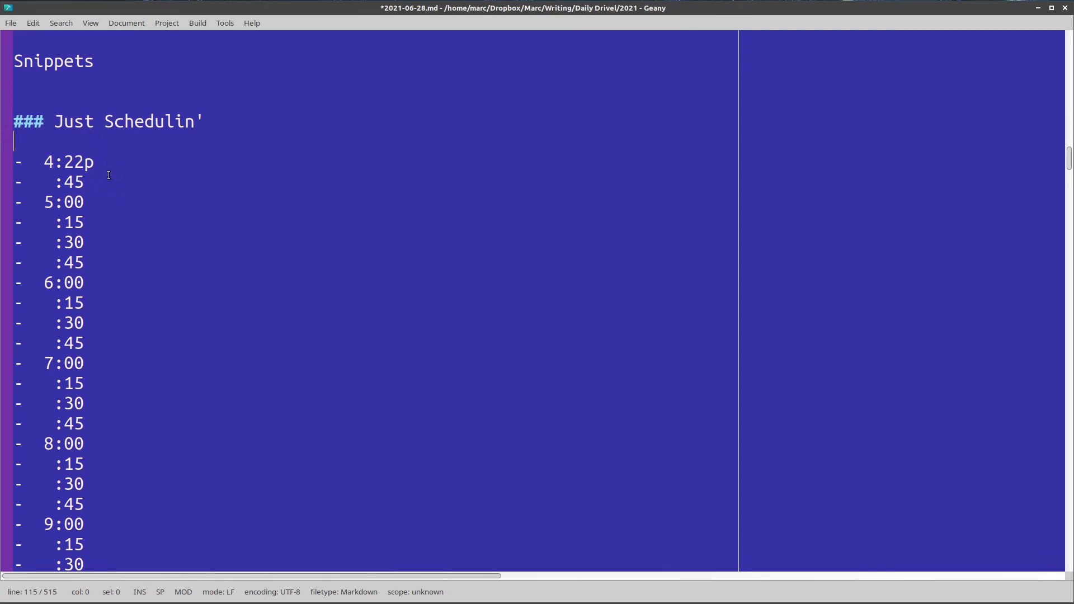
Step: Select and delete the Just Schedulin' heading and its time list
drag(14, 121, 94, 343)
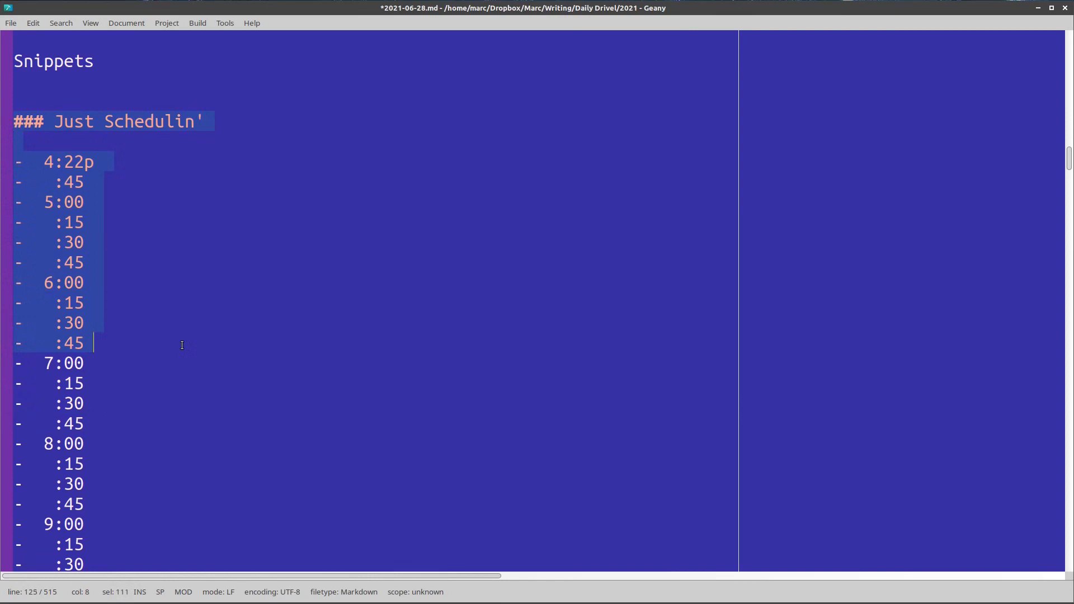
click(133, 192)
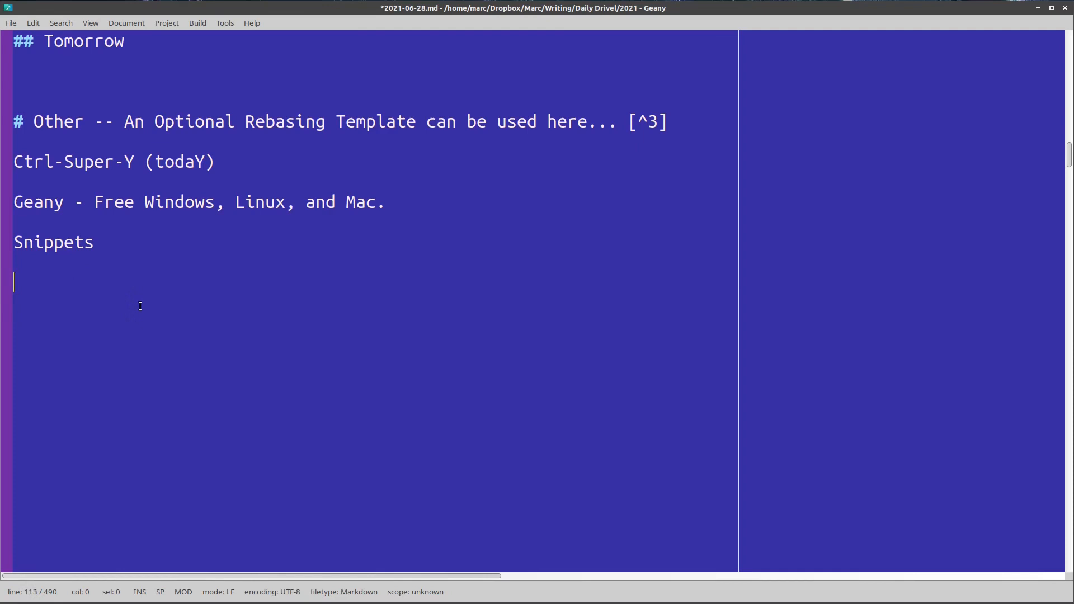
Step: Insert the Emotions & Energies checklist via the 'e' snippet and rate Kids 1+ 2+ 3+
text(-------------)
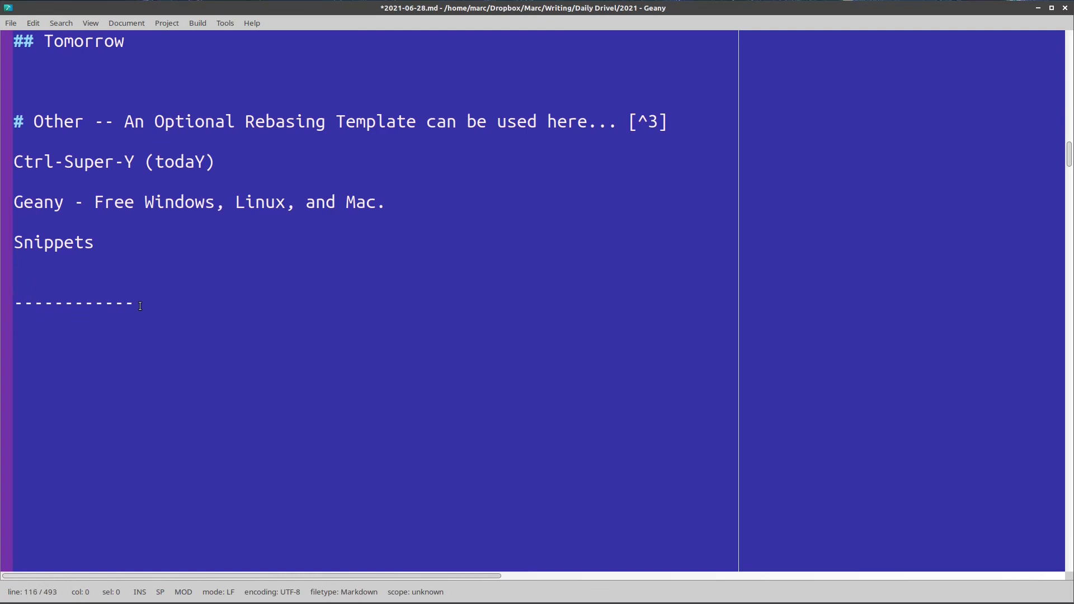
text(e)
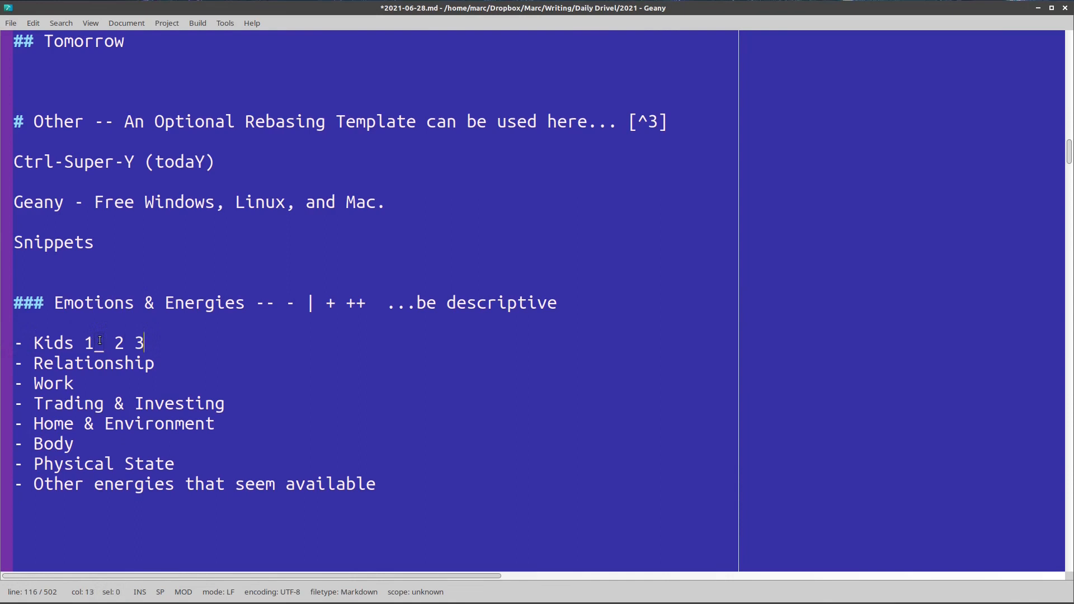
text(+)
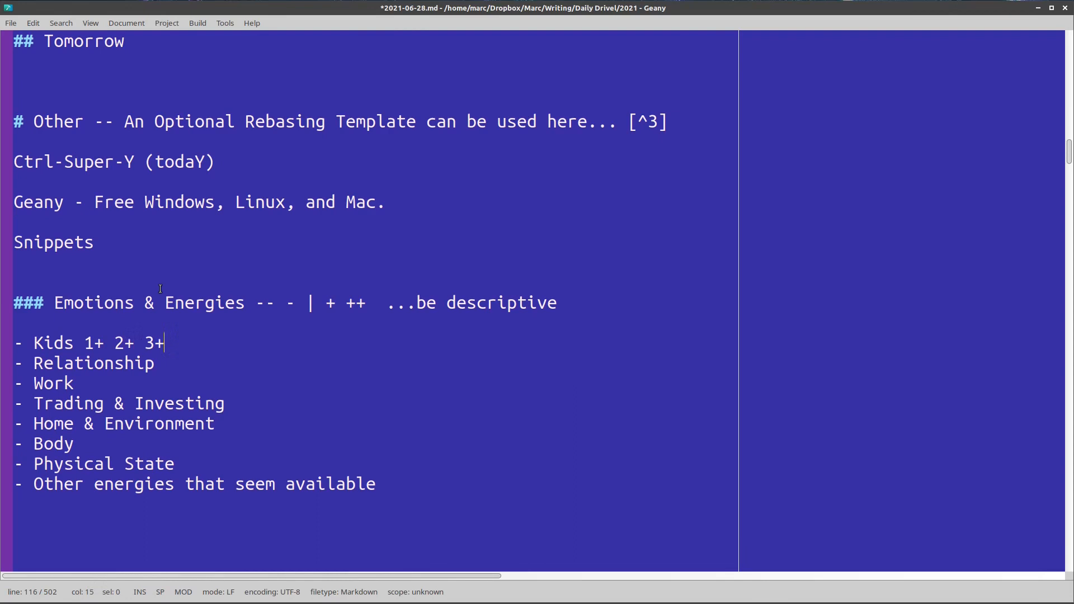
key(BackSpace)
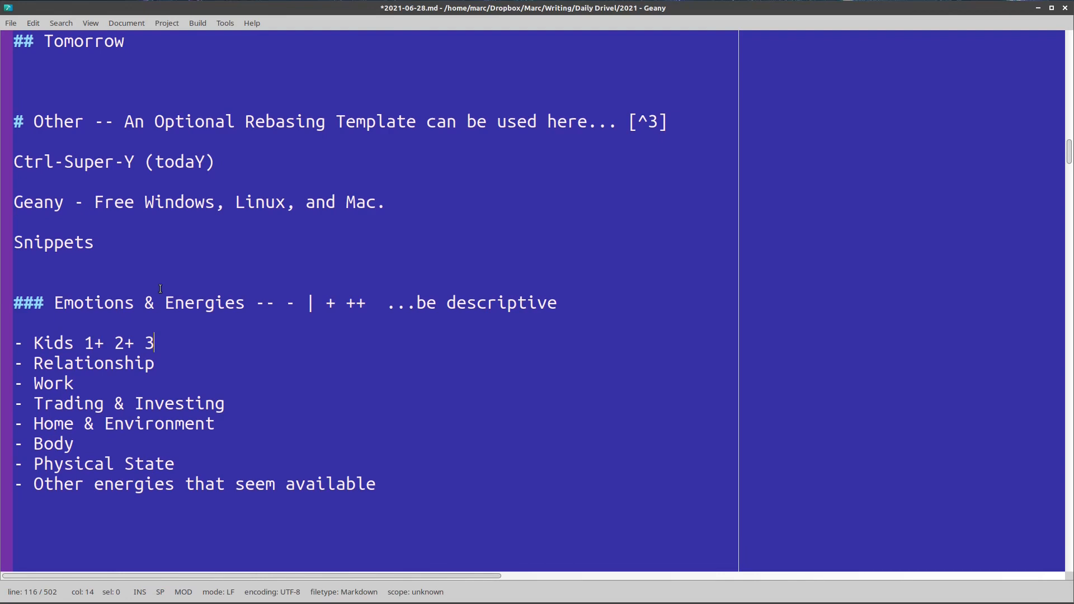
text(+)
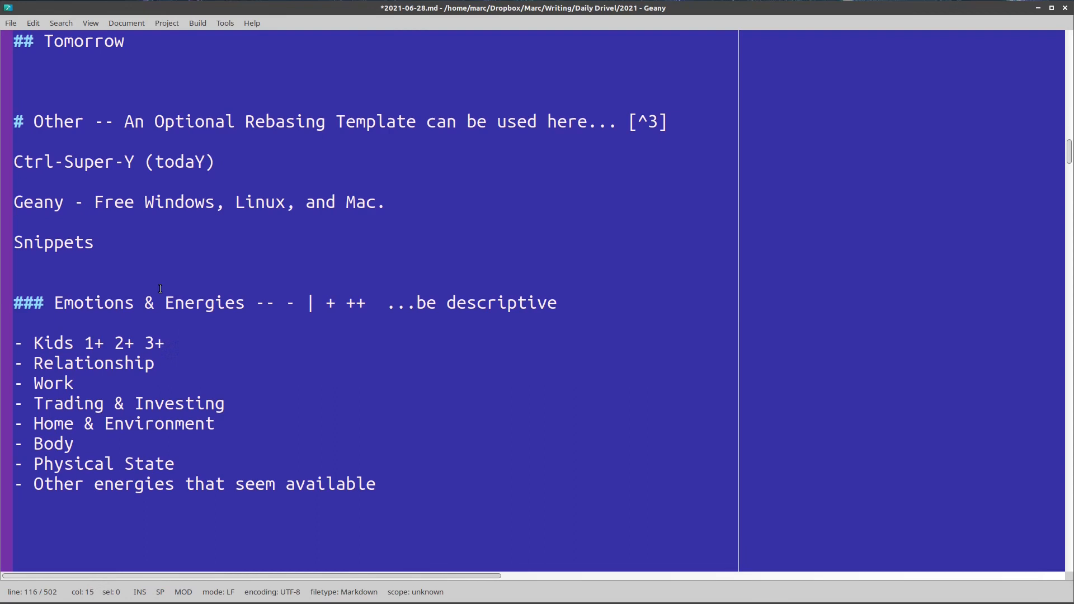
Step: Fix the Kids rating and select the heading's rating scale before rating entries
key(BackSpace)
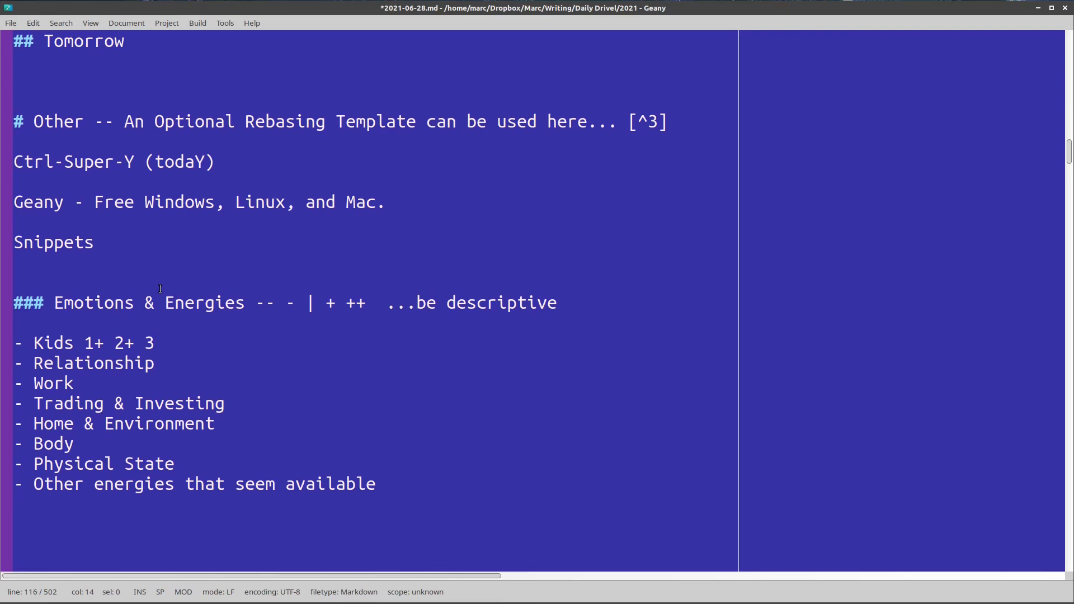
text(+)
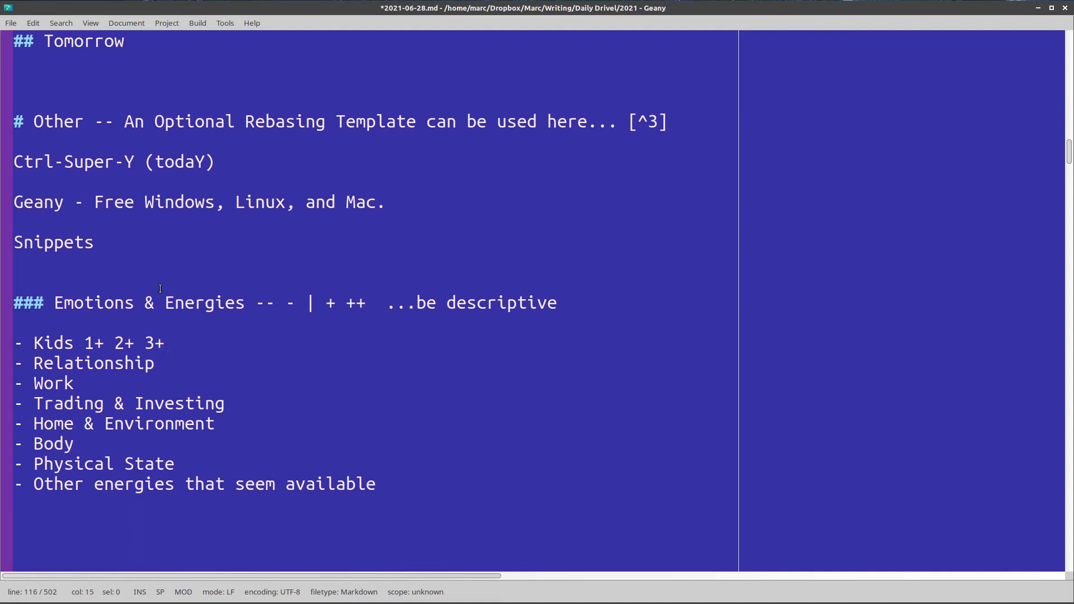
drag(255, 303, 365, 303)
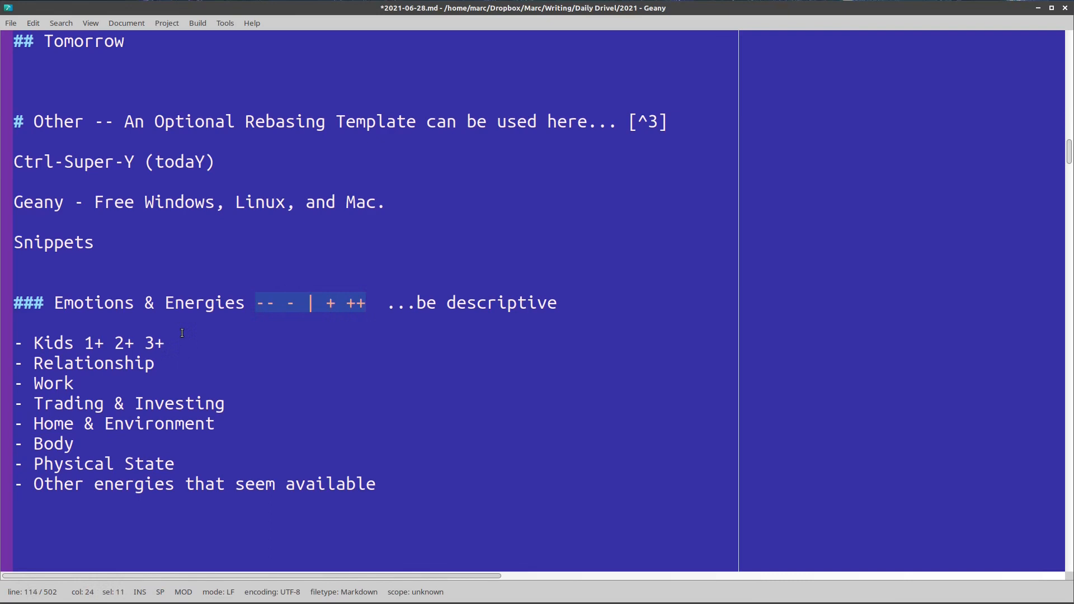
click(328, 302)
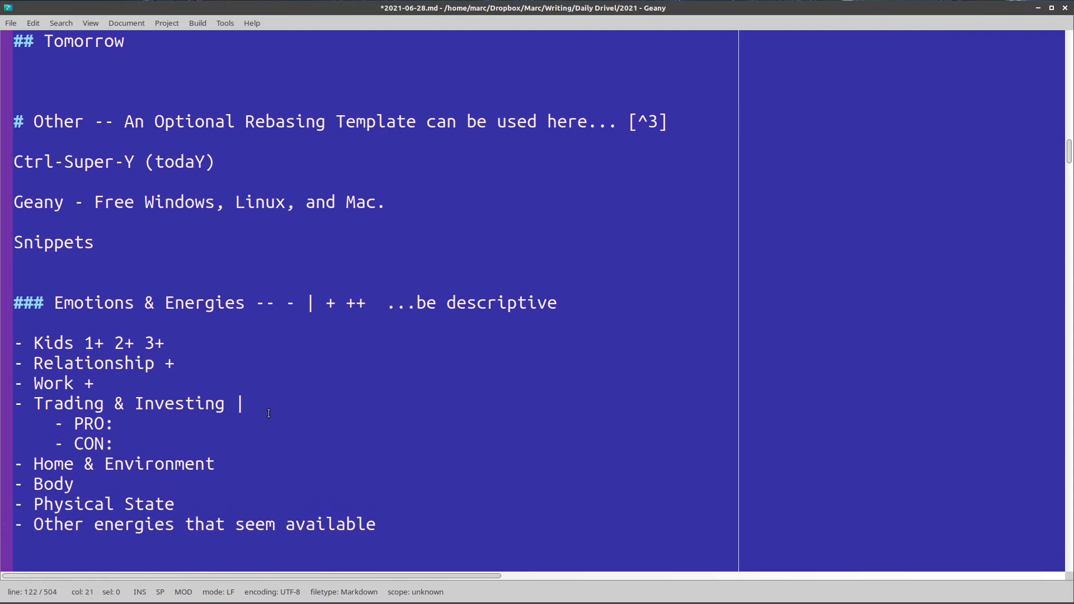
Step: Rate Home & Environment -- and start a nested bullet under Other energies
scroll(down, 3)
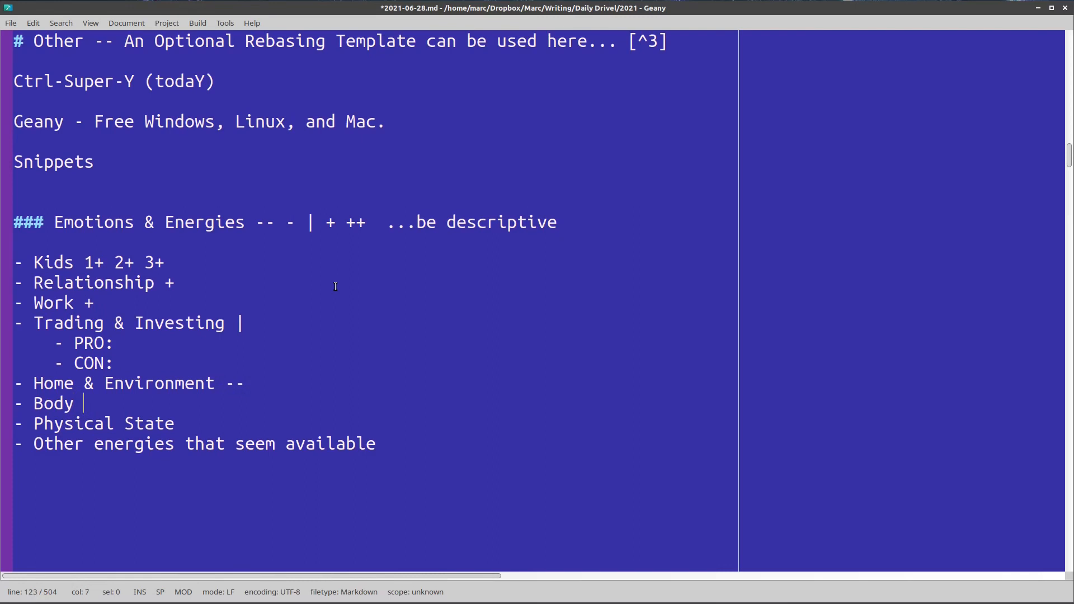
key(BackSpace)
text(-)
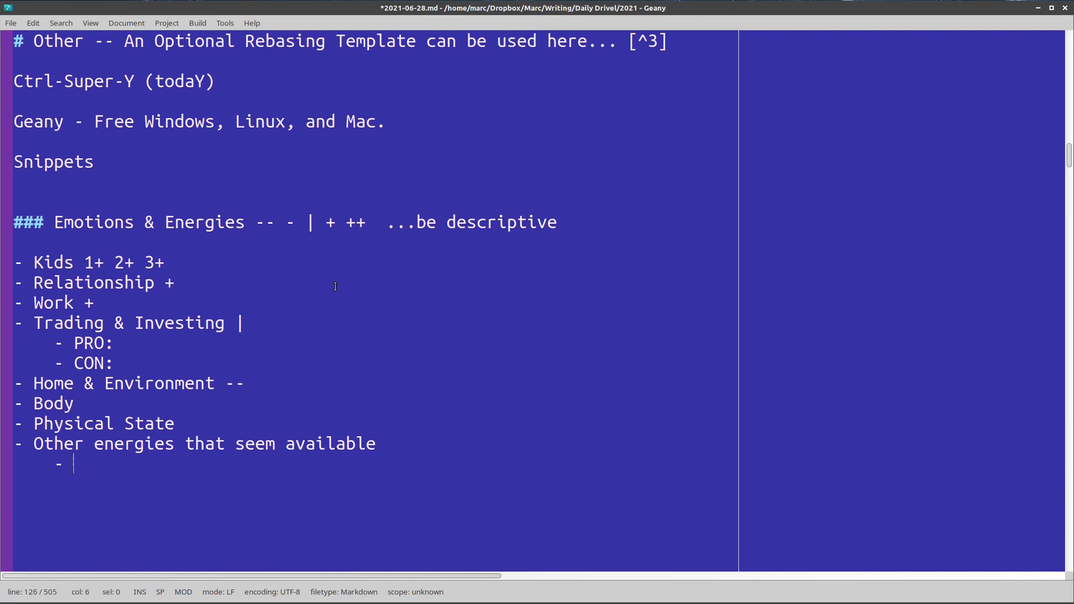
Step: Note 'Today I have some weird video-creation energy. Nice! ++' under Other energies
text(Today I have some weird video-creati)
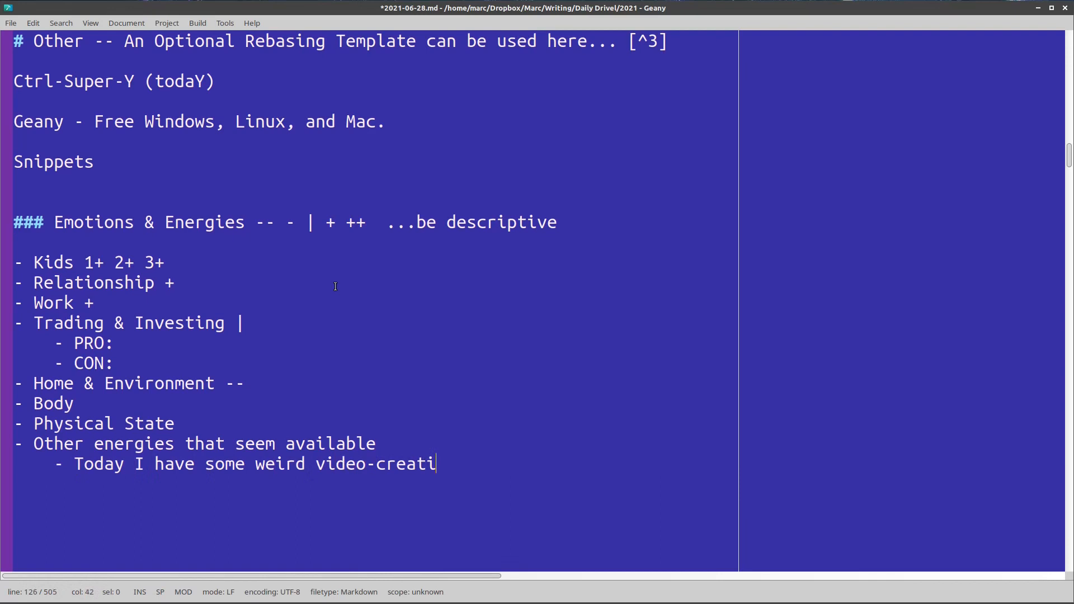
text(on energy. Nice! ++)
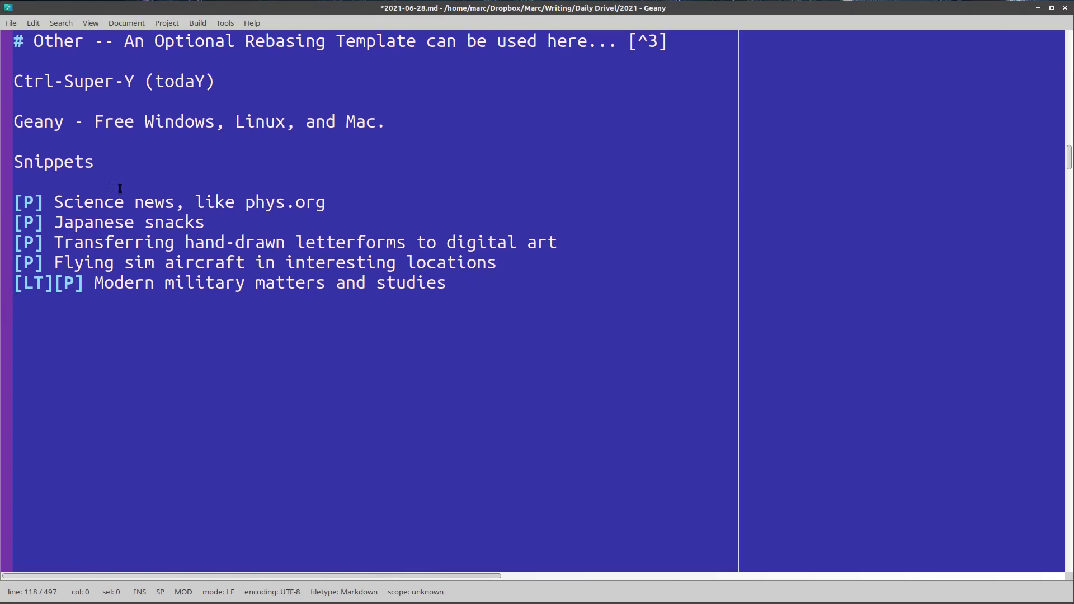
click(330, 202)
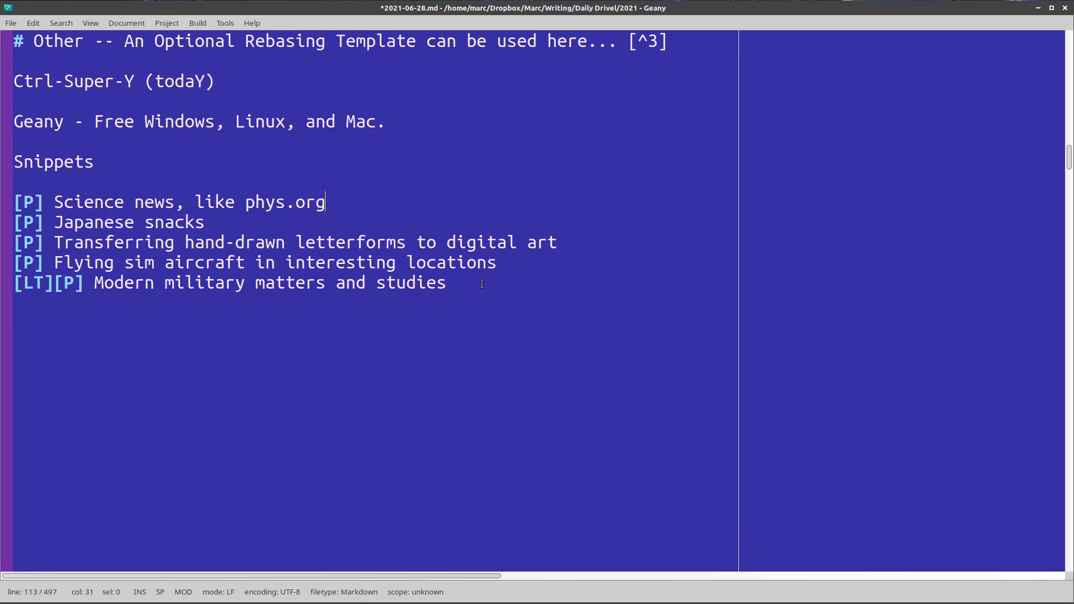
mouse_move(403, 192)
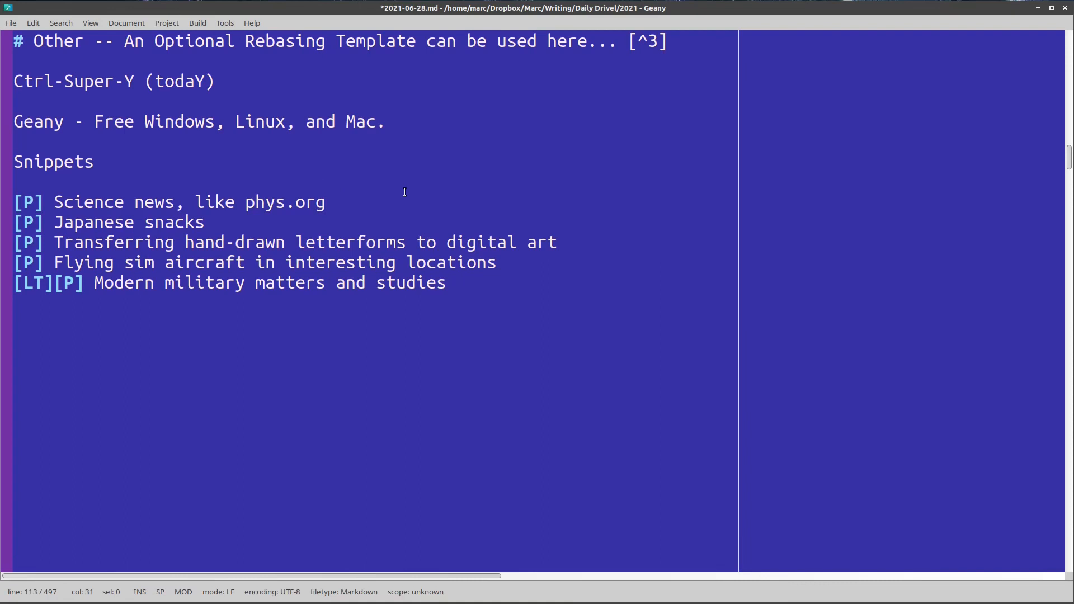
mouse_move(138, 202)
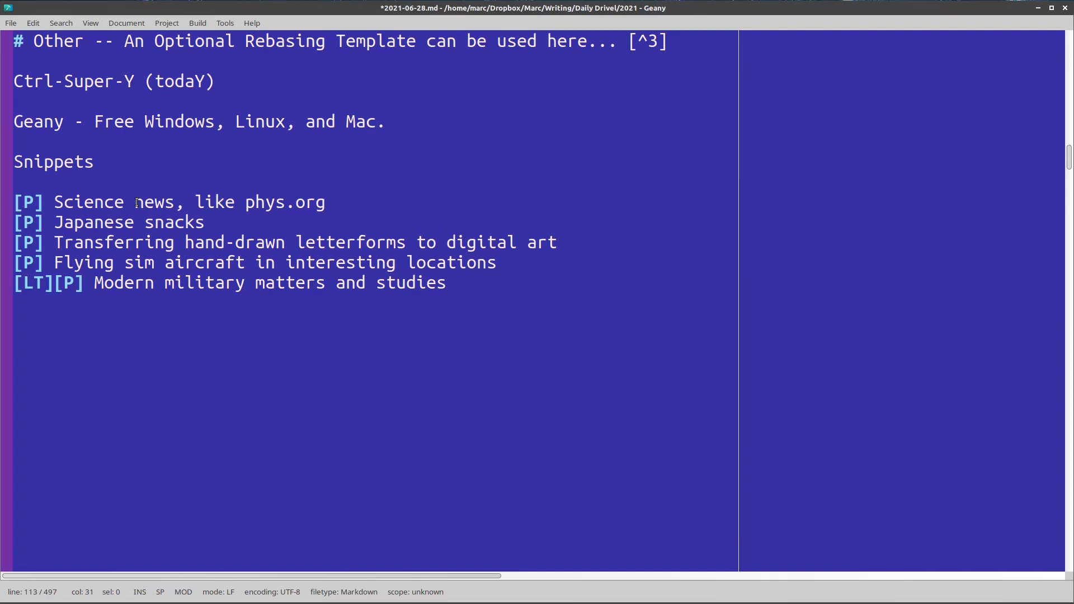
Step: Add '<--' after Science news and '<-- yum' after Japanese snacks, then space after letterforms
text(<--)
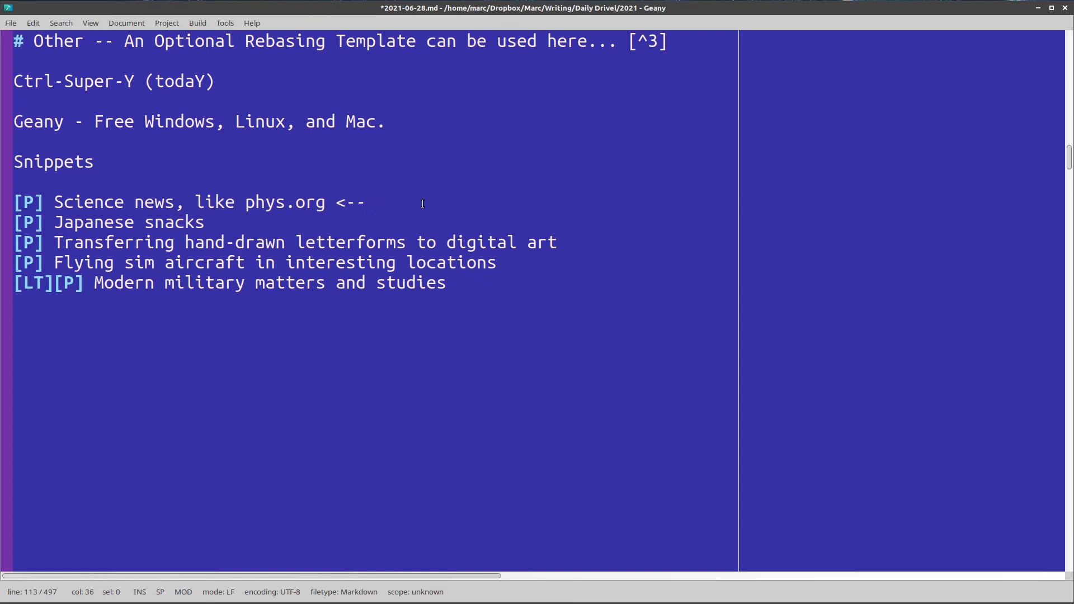
text(<--)
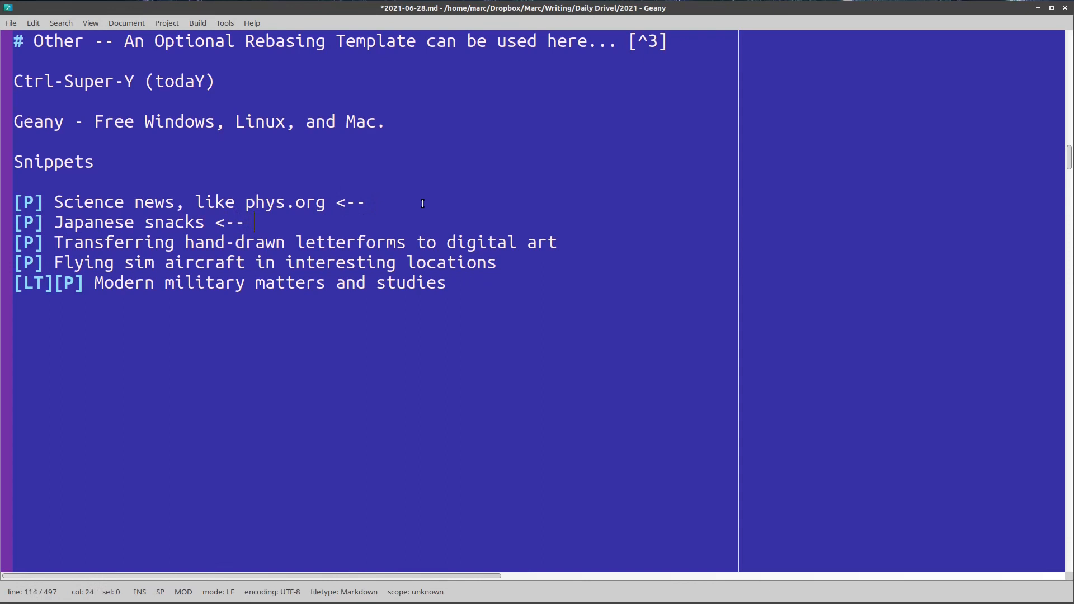
text(yum)
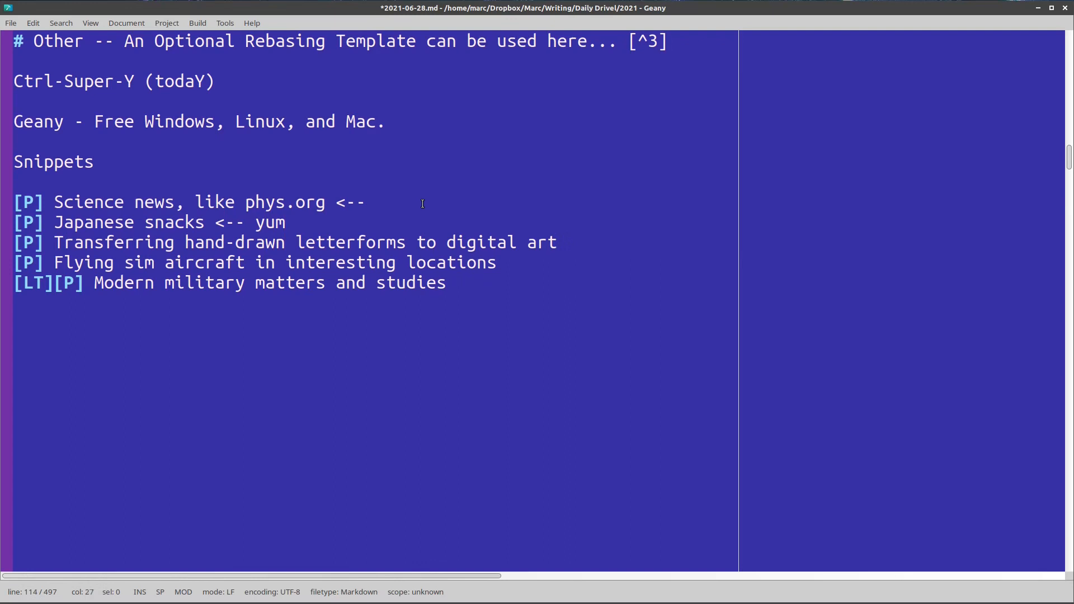
click(556, 241)
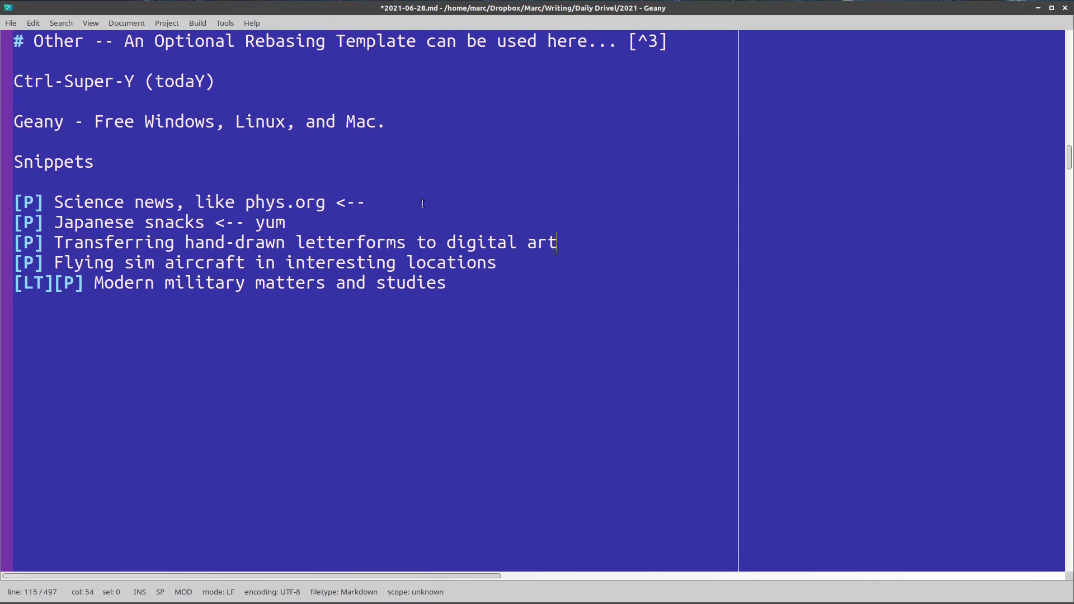
text(" ")
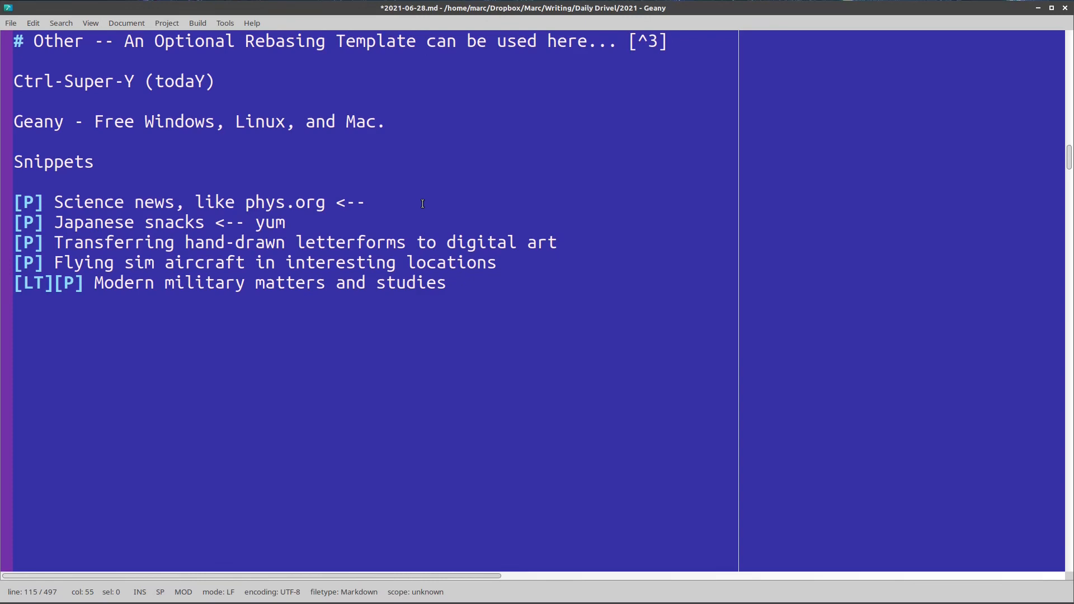
click(506, 262)
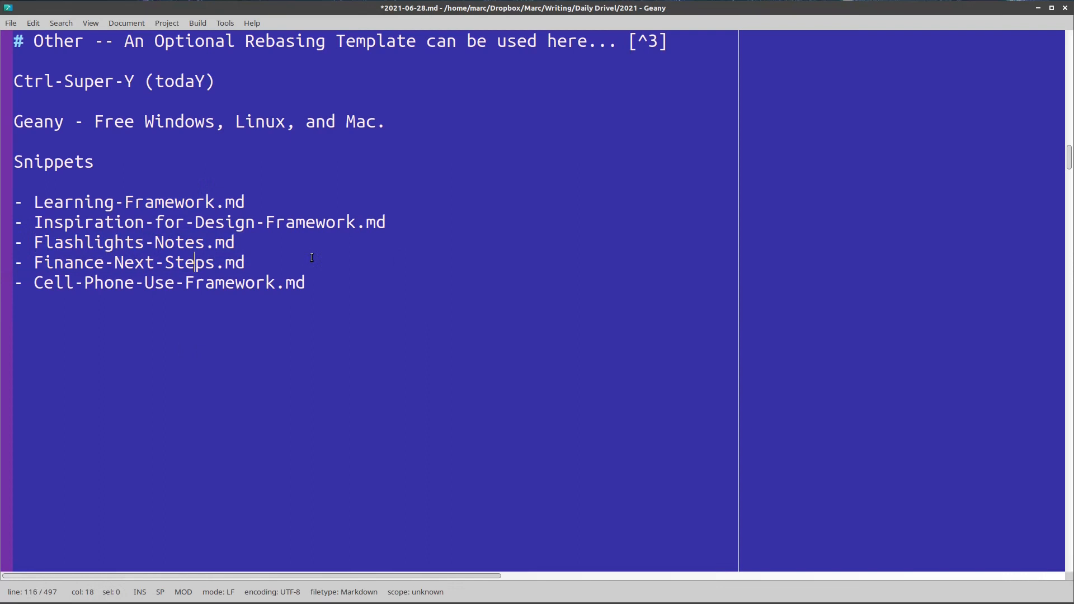
mouse_move(325, 282)
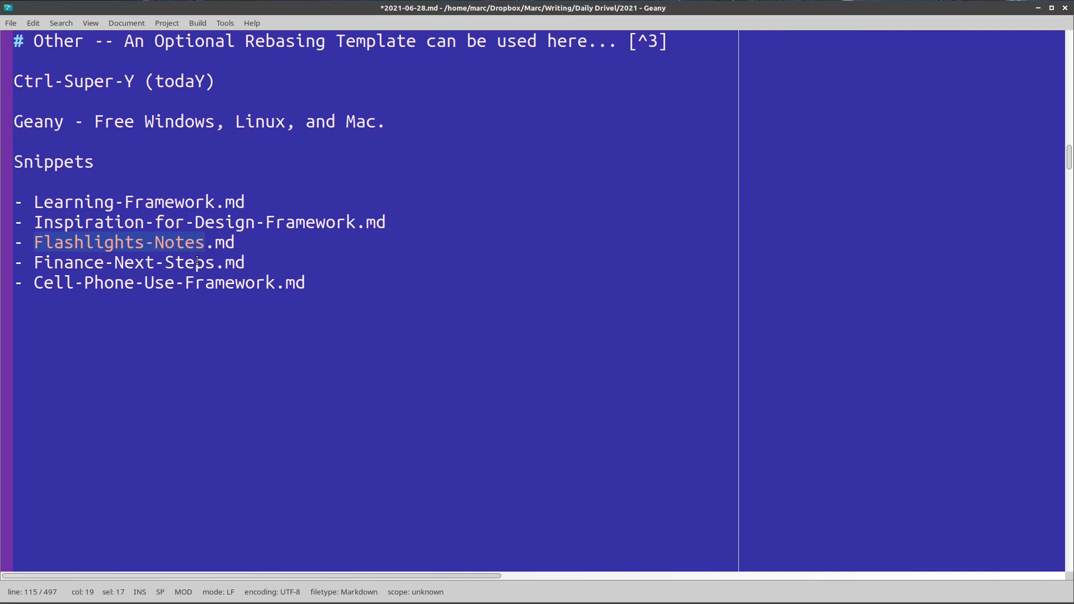
mouse_move(189, 264)
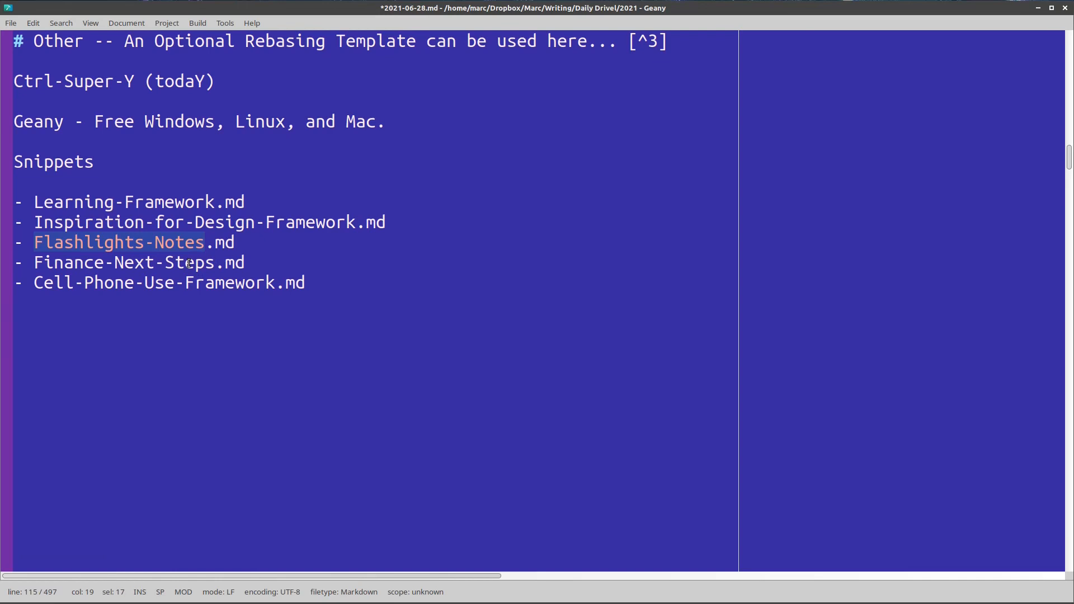
double_click(154, 282)
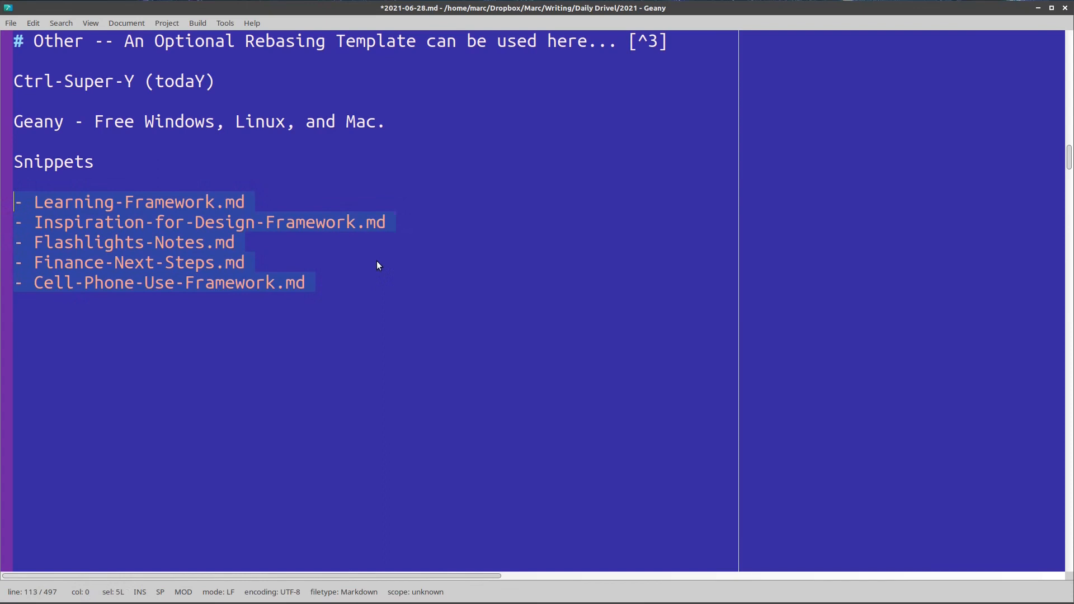
Step: Delete the note file list and insert the 'up' recurring-thoughts journaling cue
key(Delete)
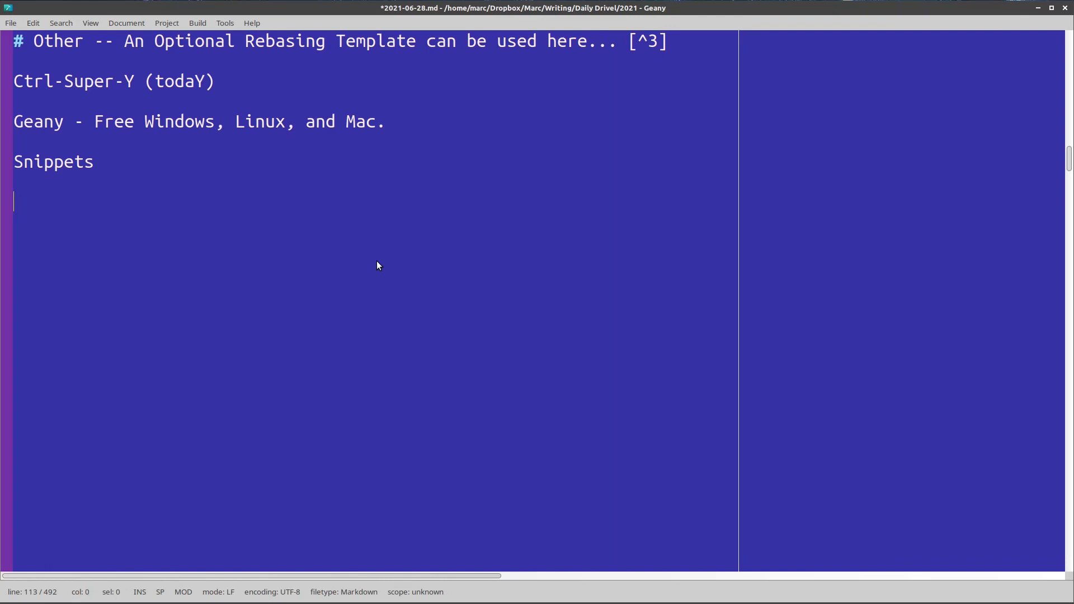
text(up)
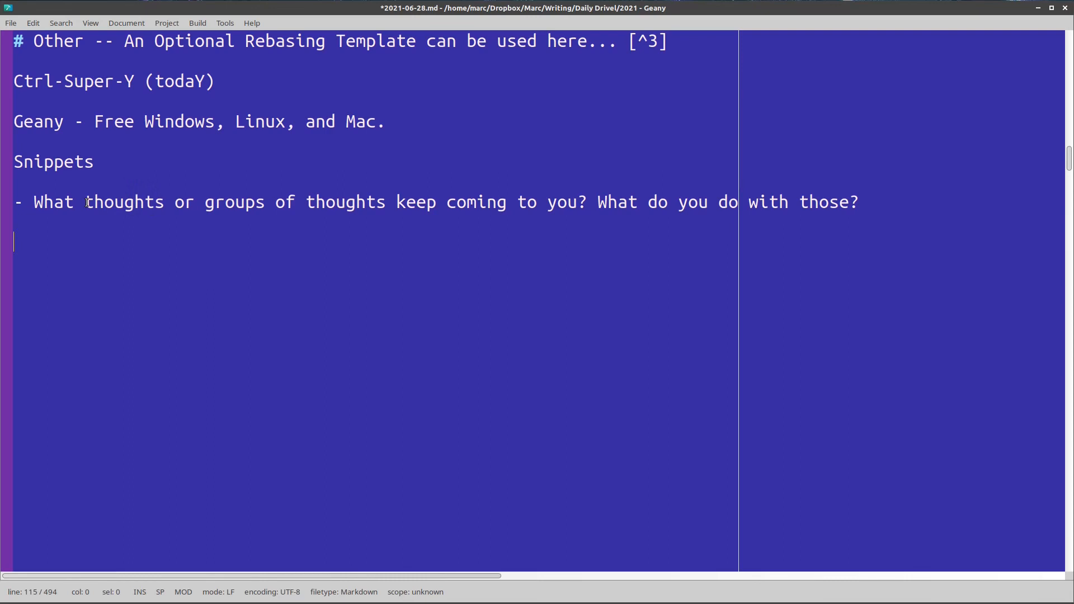
mouse_move(311, 239)
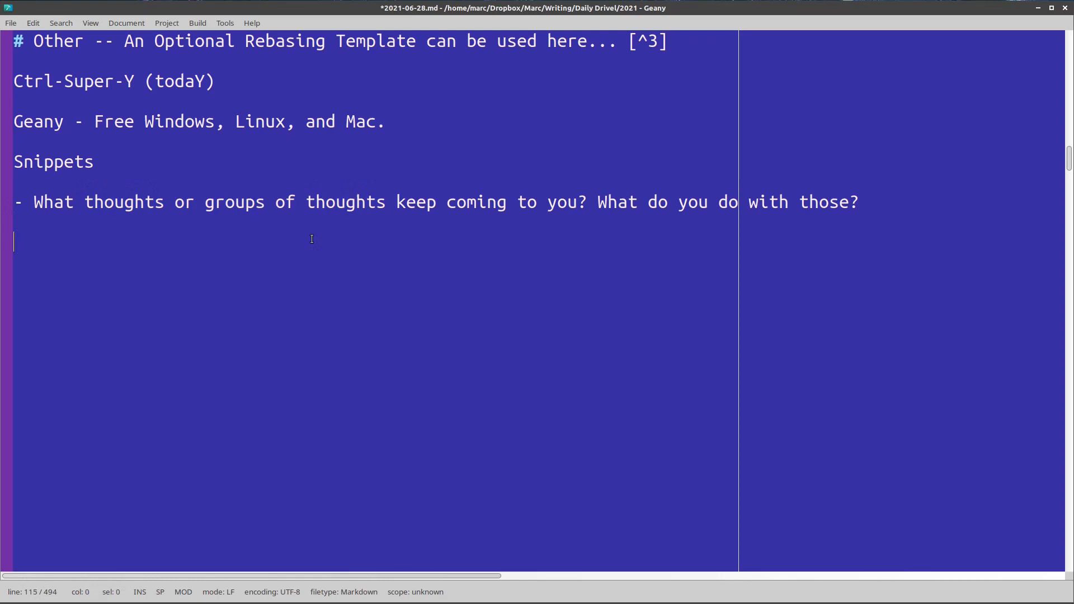
mouse_move(344, 244)
text(Video)
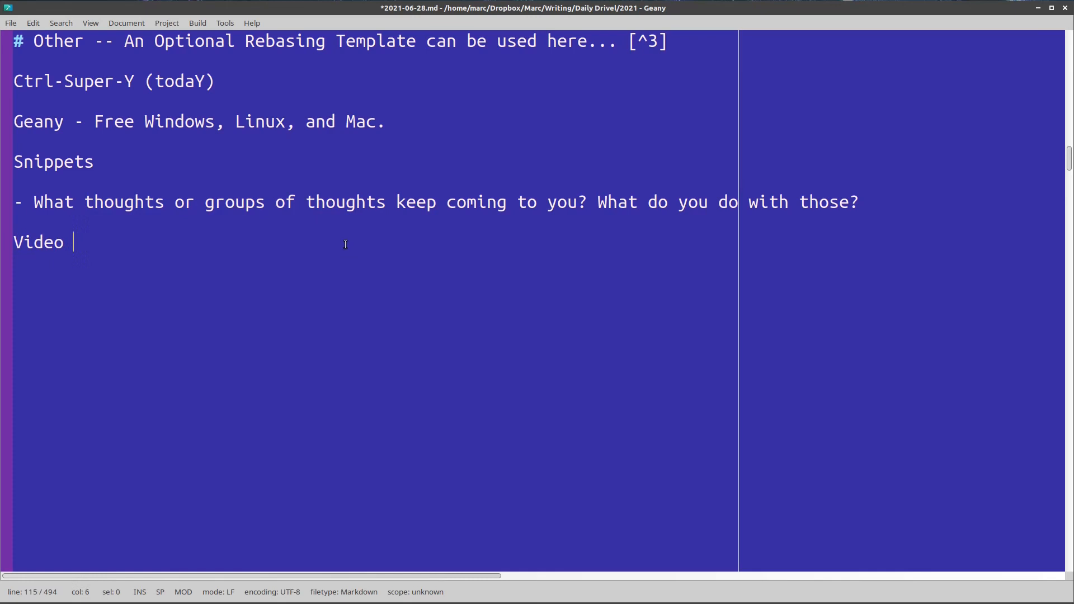
Step: Type 'creation. Space travel, Mars,' and 'Space is about the unknown. Do I have'
text(creation. Space travel)
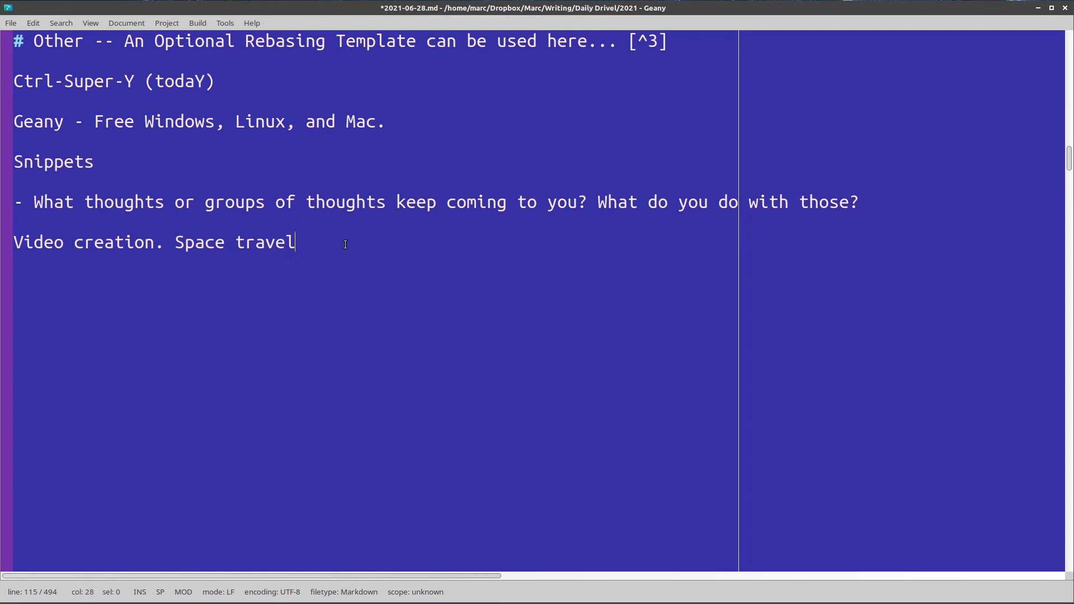
text(, Mars,)
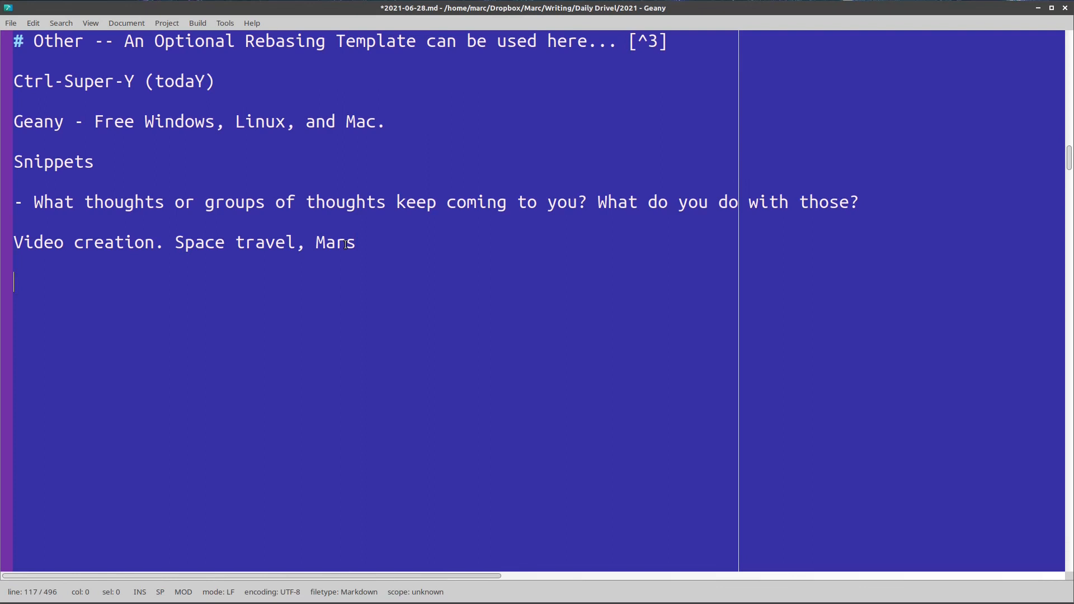
text(Space is about the unknown. Do I have some planning to do?)
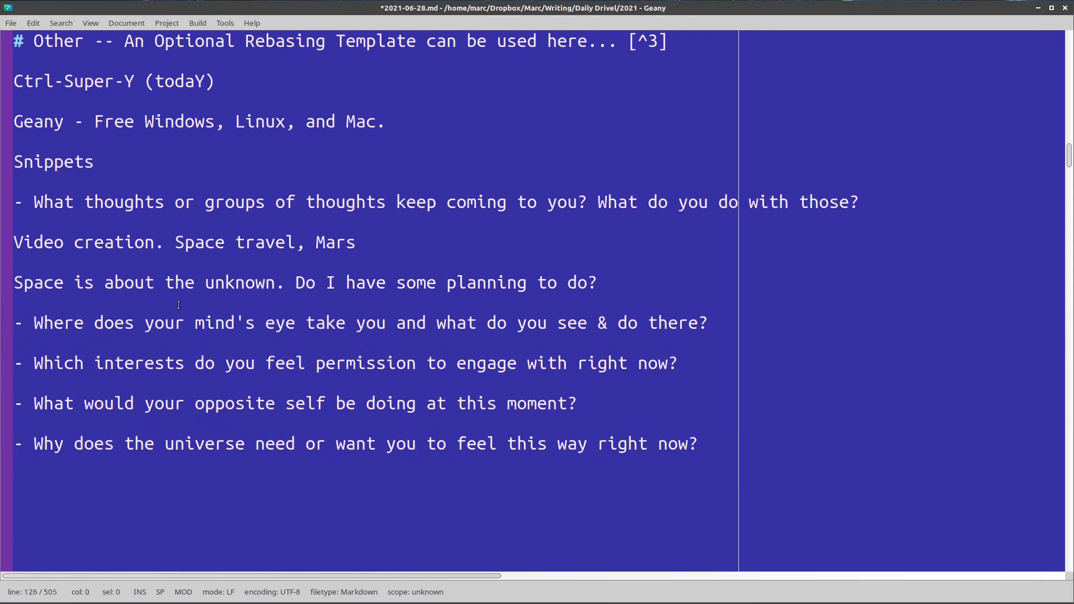
mouse_move(326, 338)
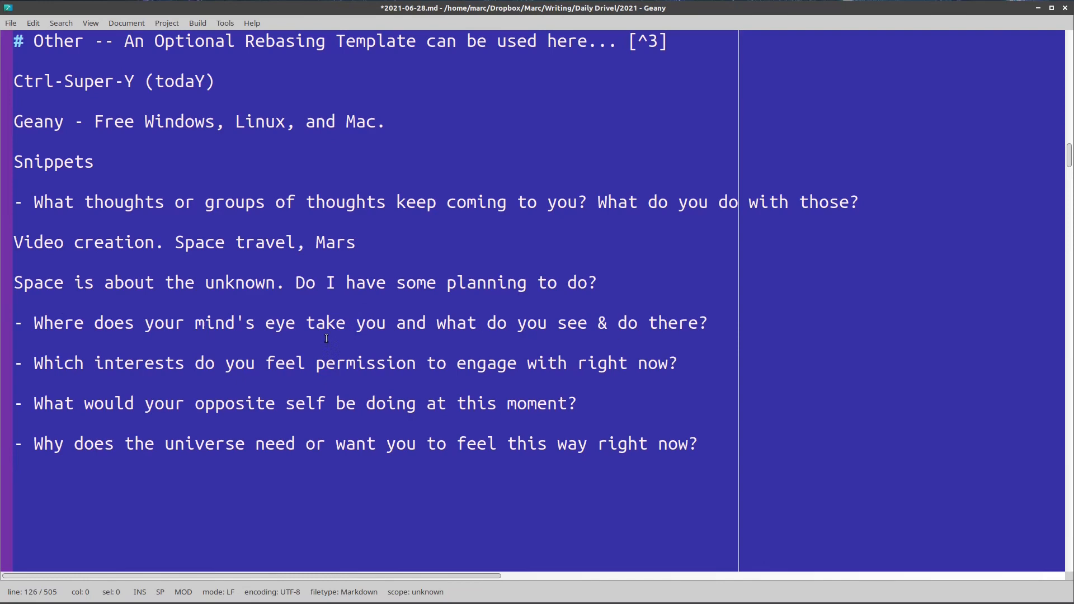
Step: Place the cursor below the space note for the D4–D20 dice roll snippet
click(695, 342)
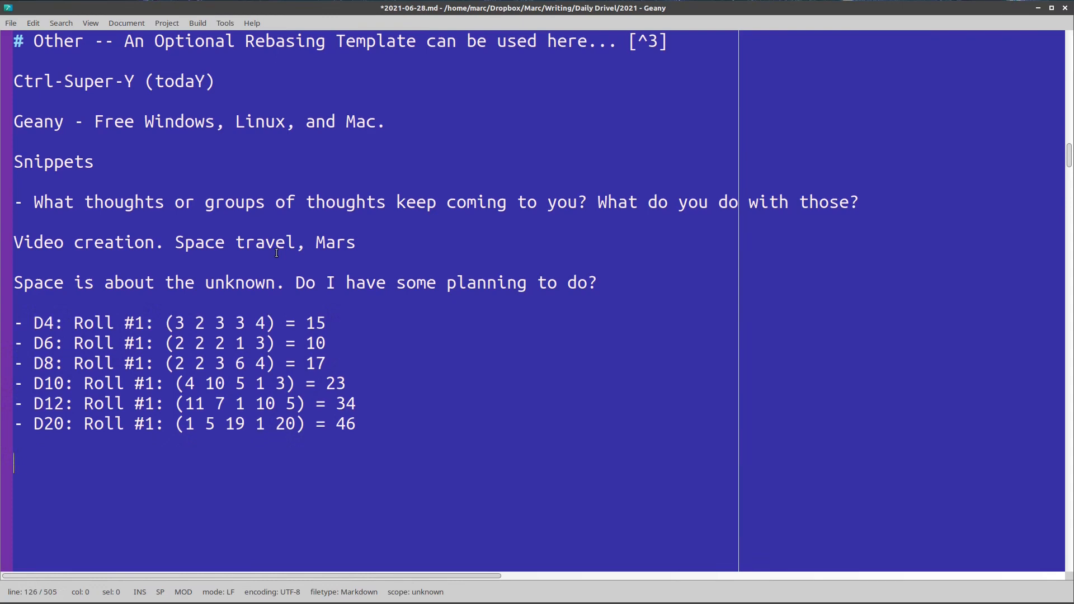
Step: Insert the WO workout plans snippet, from push-ups to a dumbbell workout
text(WO)
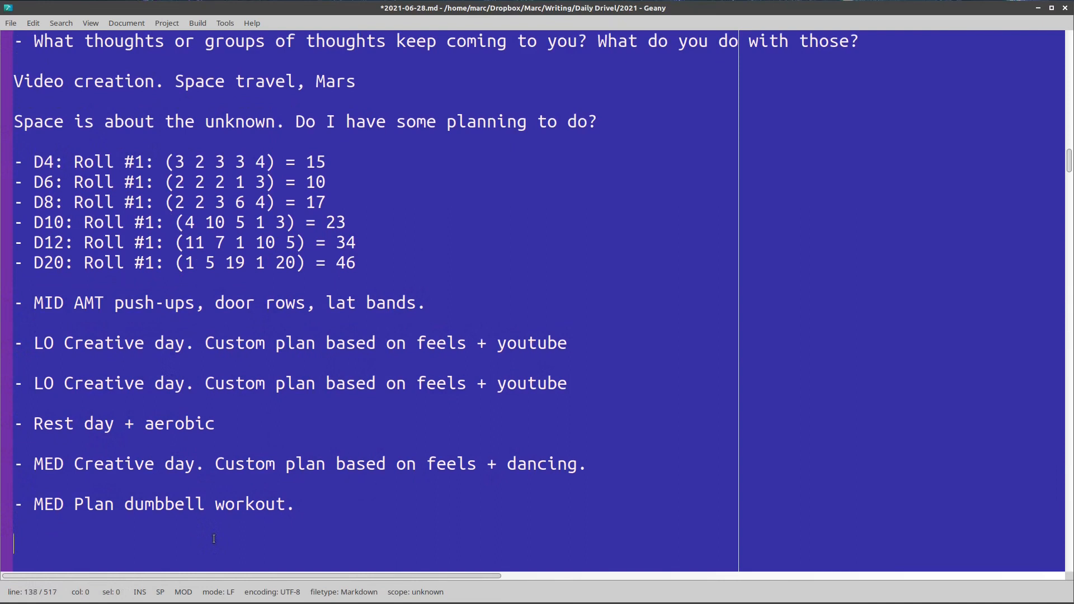
click(516, 383)
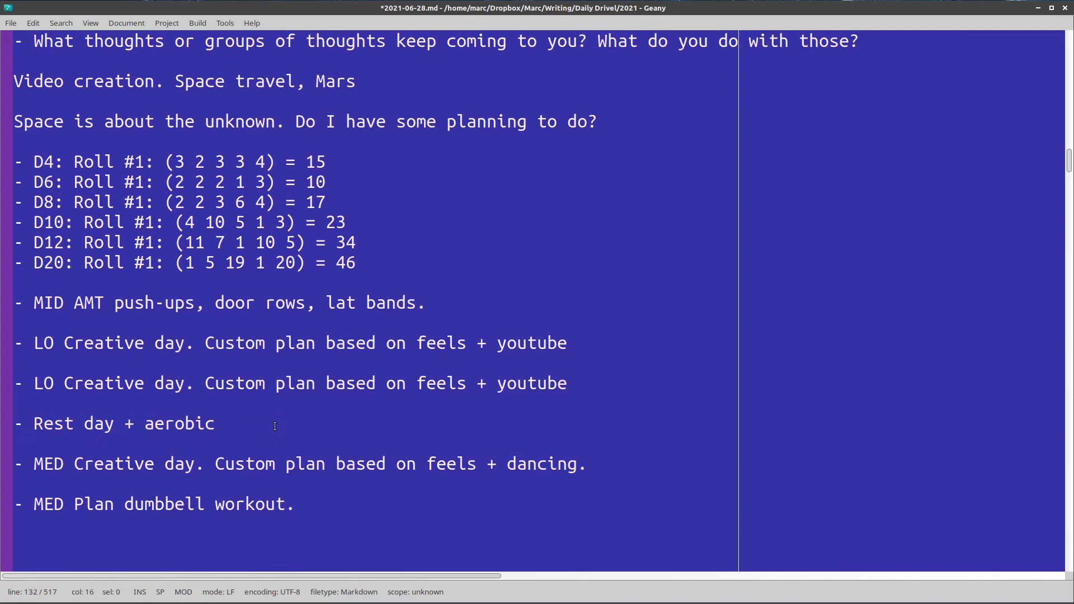
click(215, 424)
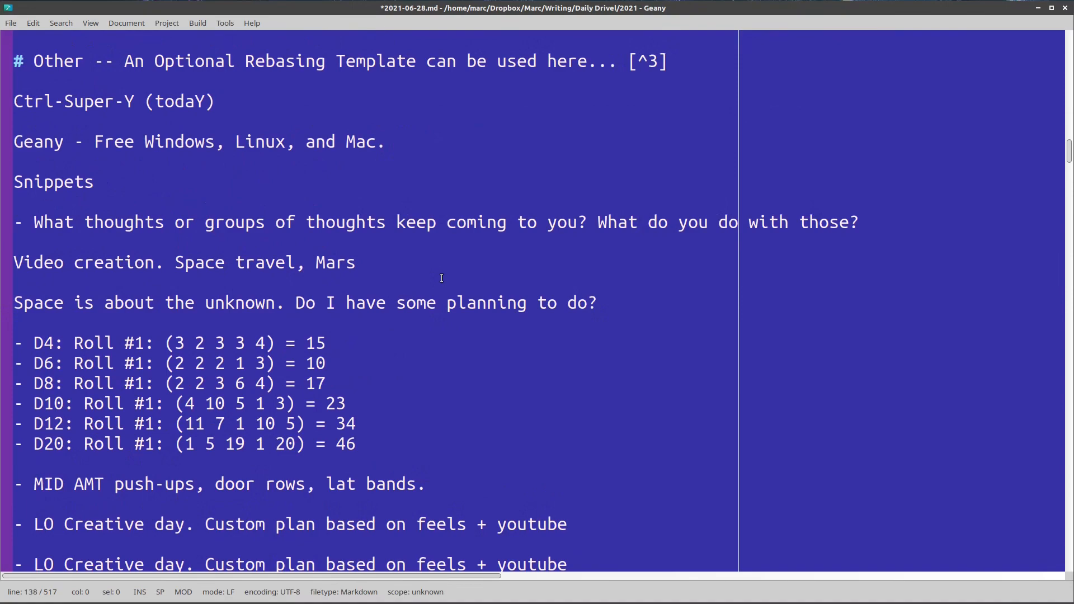
scroll(down, 3)
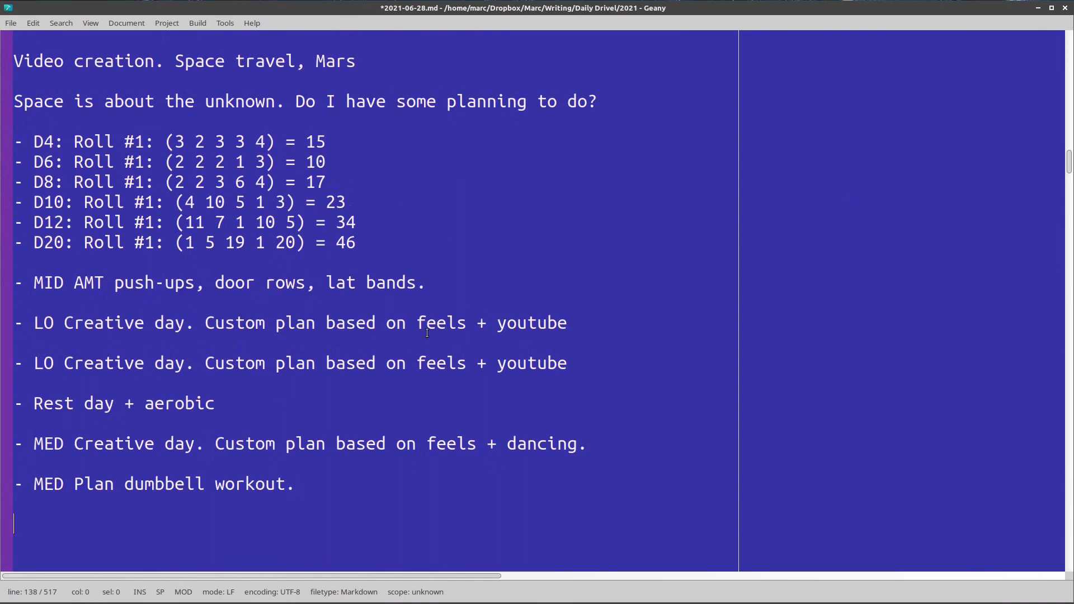